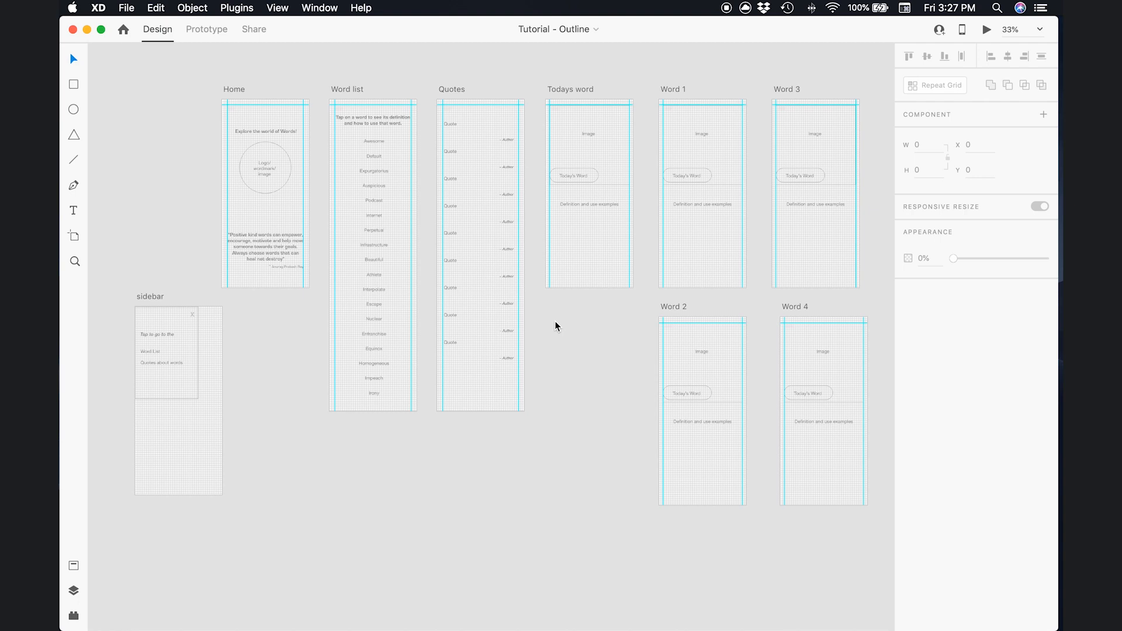
{"action": "mouse_move", "coordinate": [554, 318]}
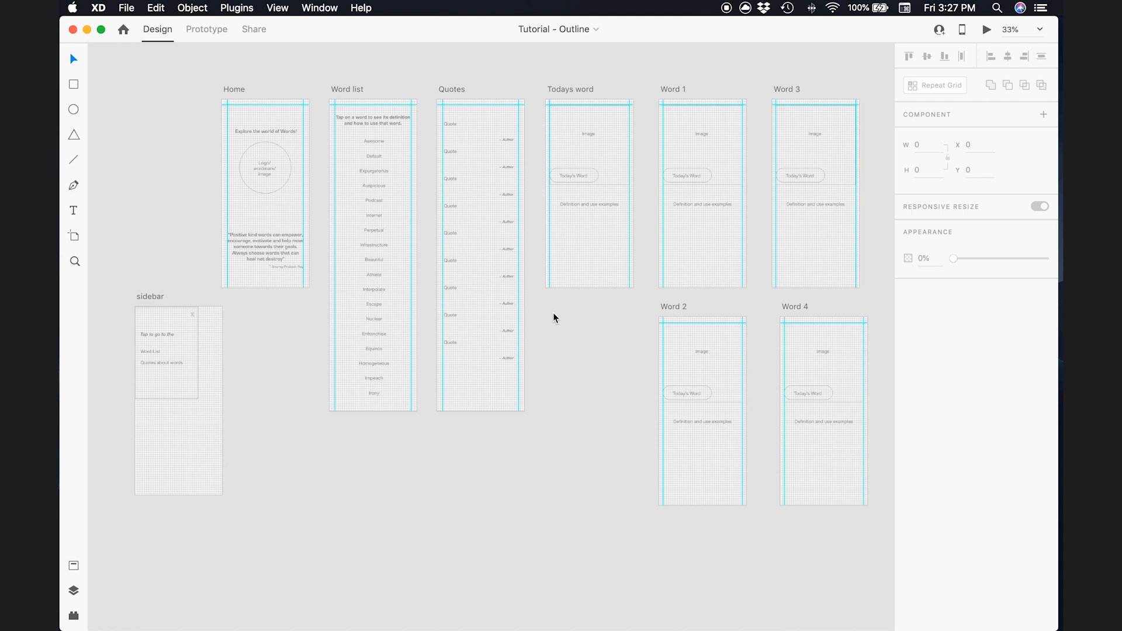
{"action": "mouse_move", "coordinate": [340, 7]}
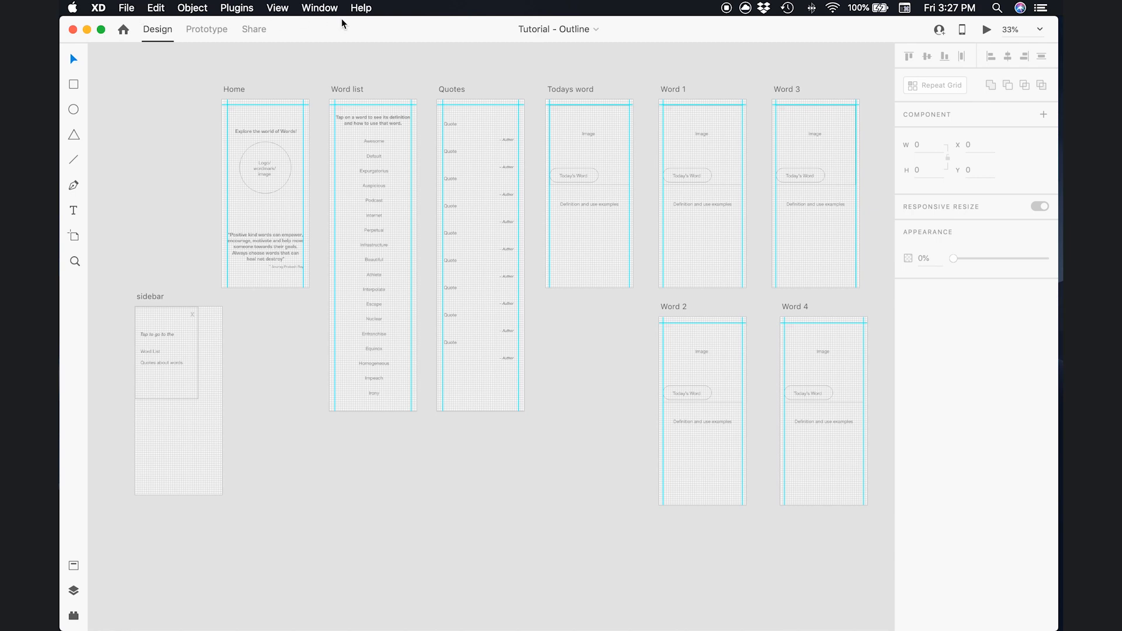
{"action": "mouse_move", "coordinate": [229, 20]}
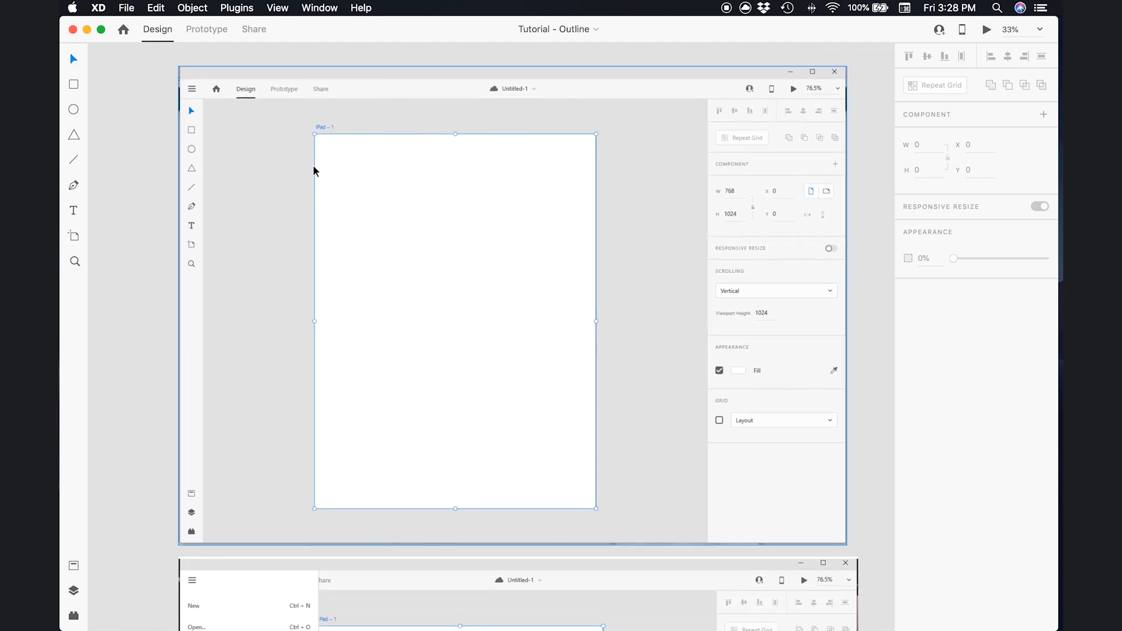
{"action": "mouse_move", "coordinate": [198, 157]}
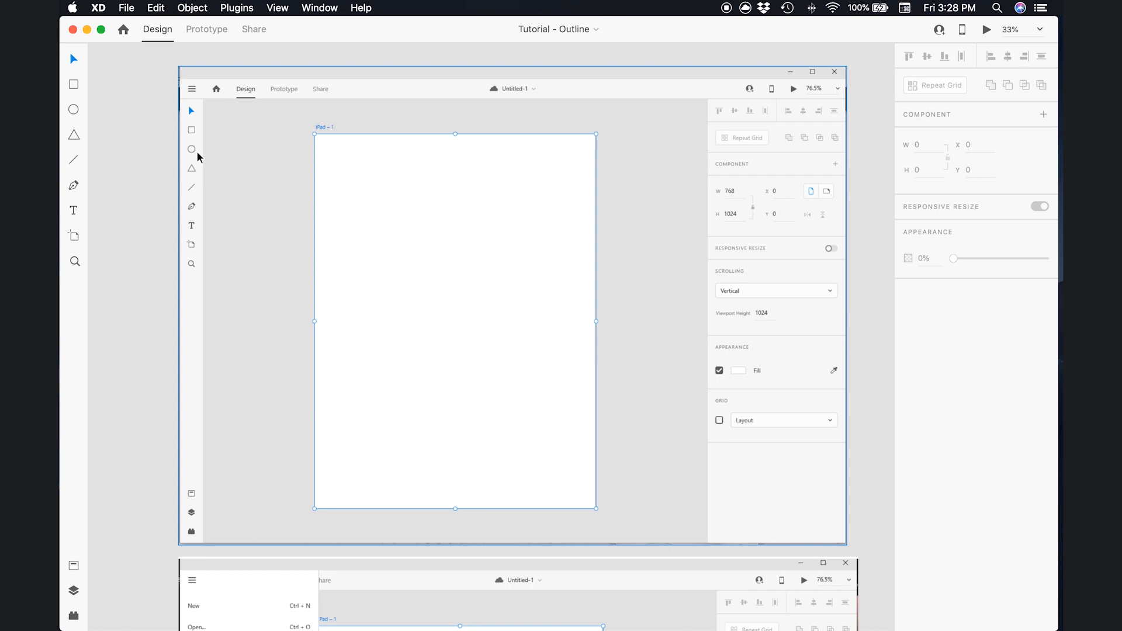
{"action": "mouse_move", "coordinate": [497, 205]}
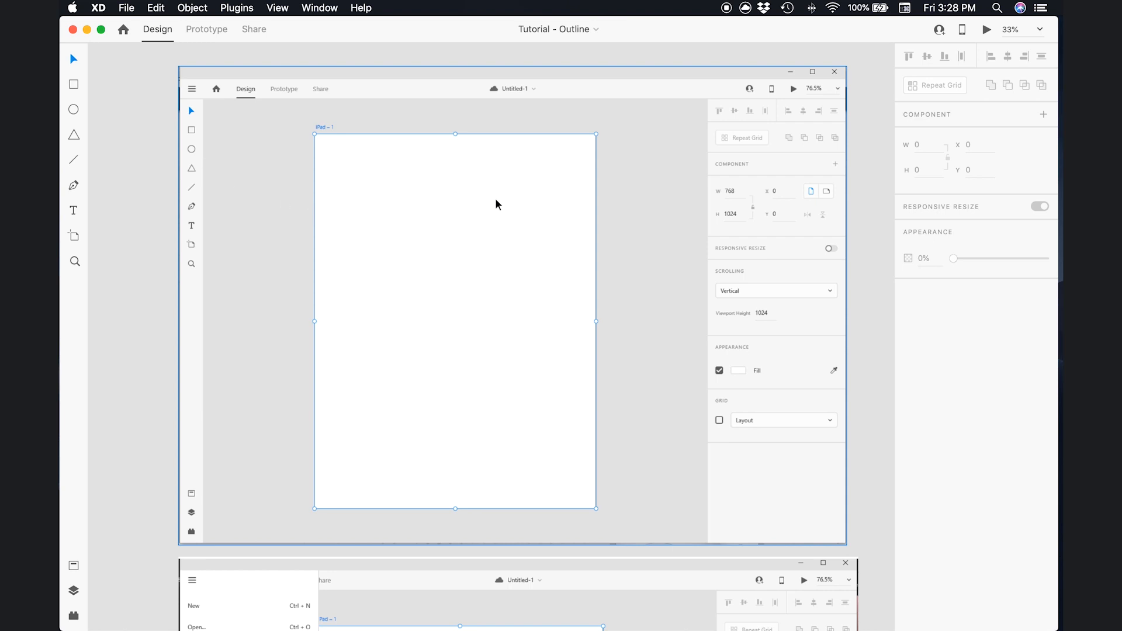
{"action": "mouse_move", "coordinate": [422, 171]}
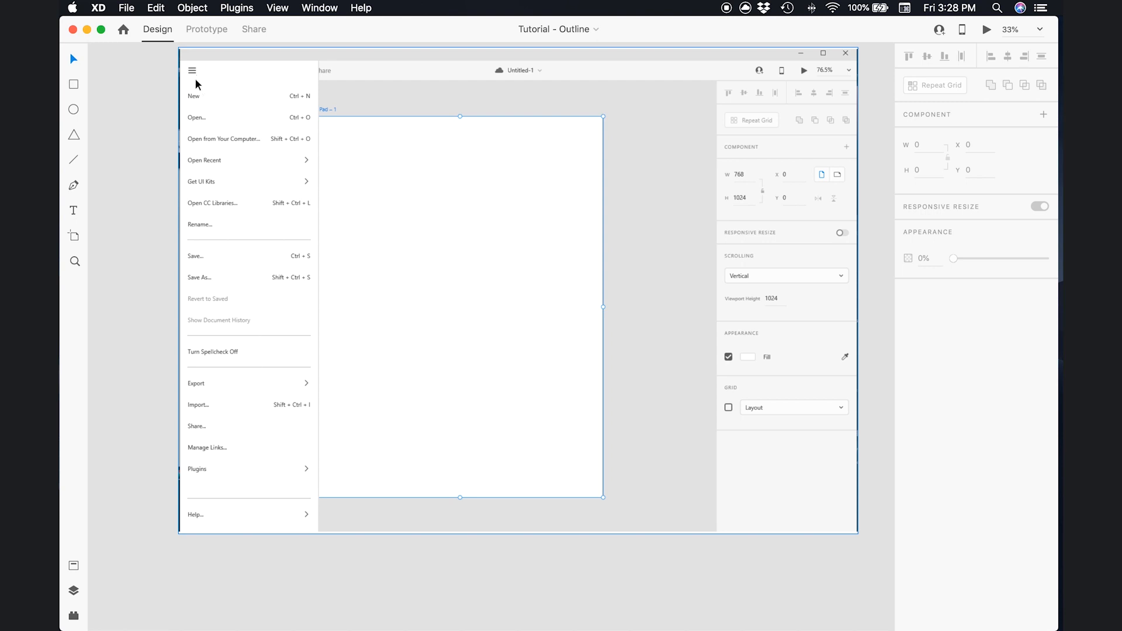
{"action": "mouse_move", "coordinate": [193, 112]}
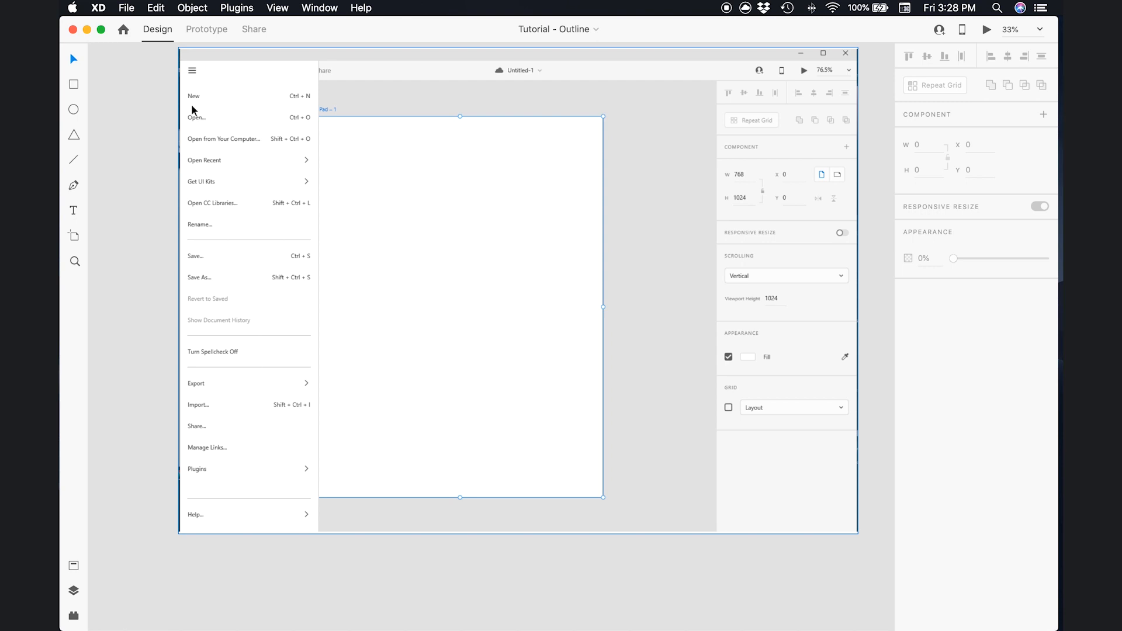
{"action": "mouse_move", "coordinate": [237, 191]}
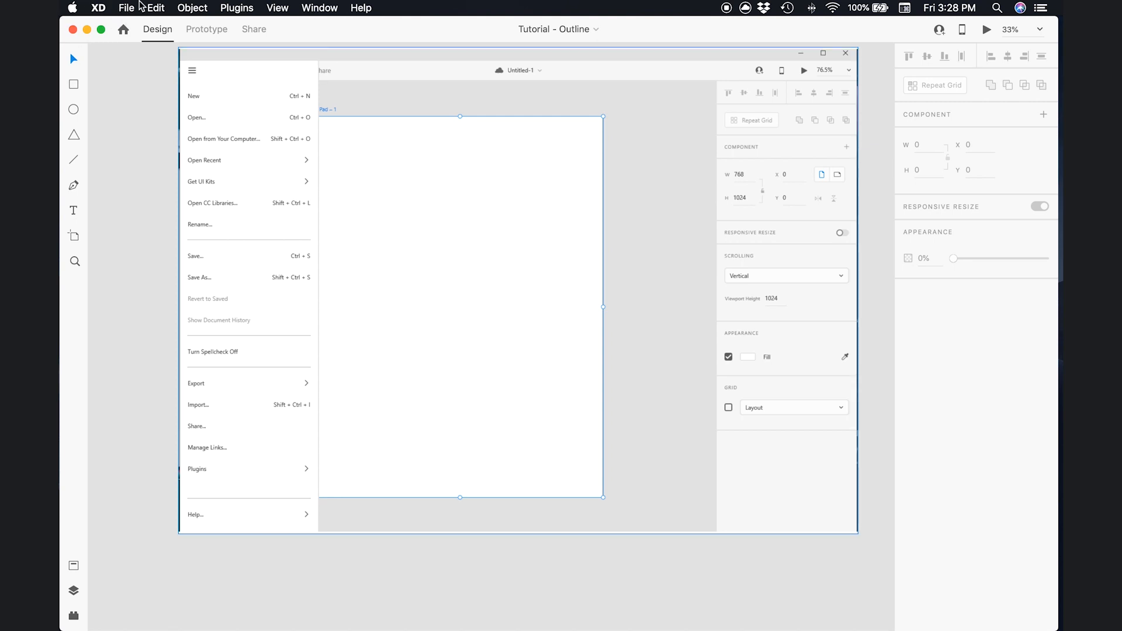
{"action": "mouse_move", "coordinate": [154, 7]}
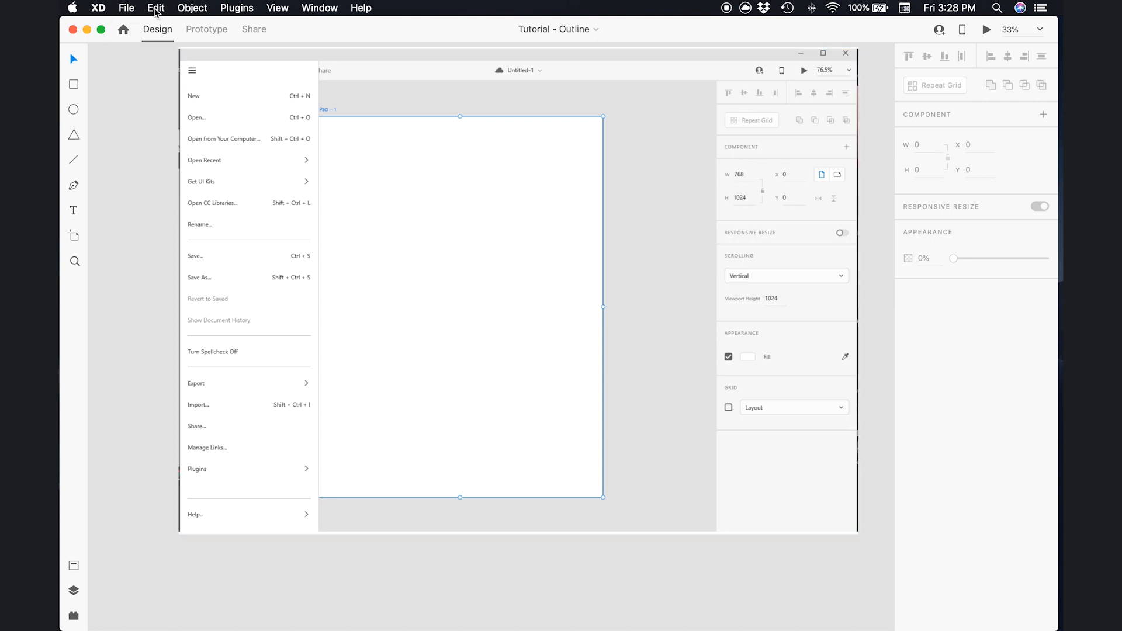
{"action": "mouse_move", "coordinate": [126, 8]}
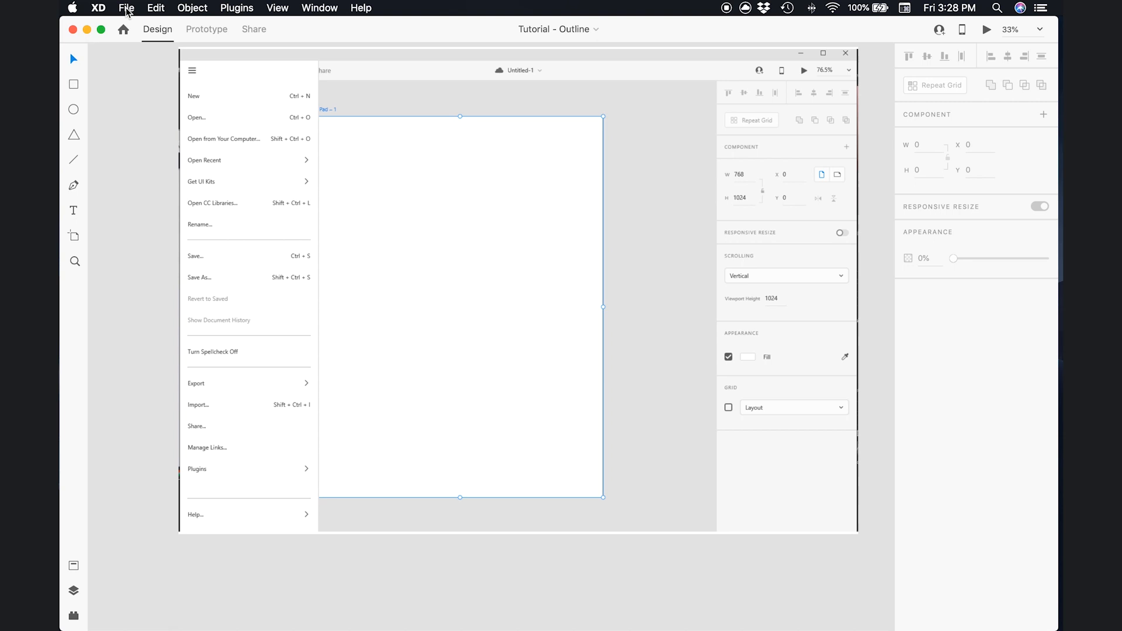
- Bring the screenshots of the iPad artboard and its hamburger File menu into view
{"action": "left_click", "coordinate": [126, 8]}
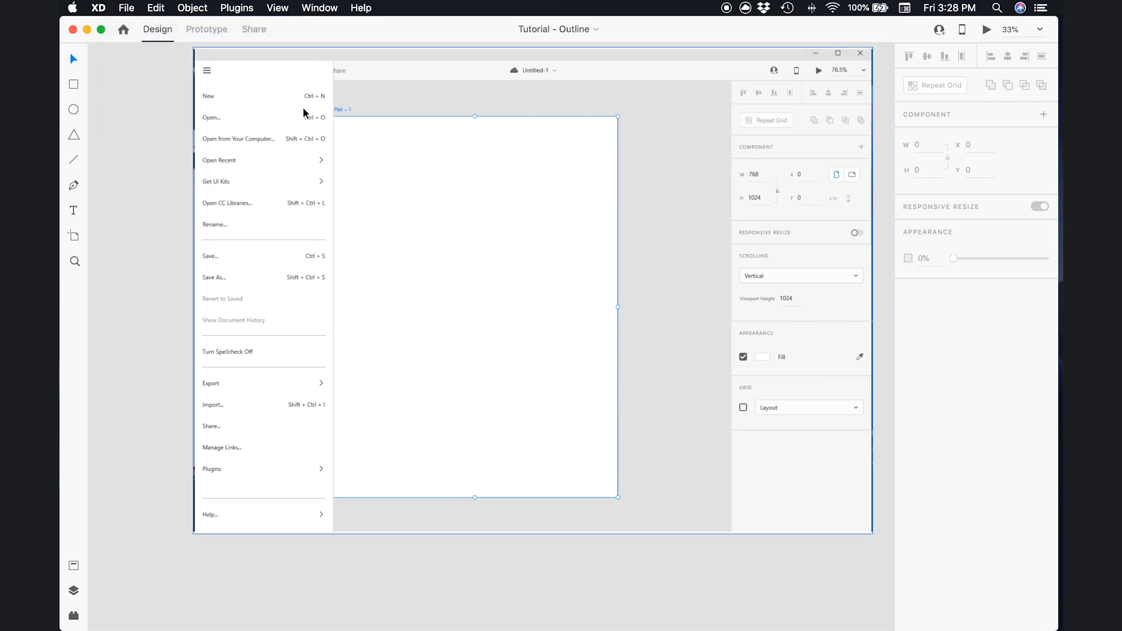
{"action": "mouse_move", "coordinate": [378, 234]}
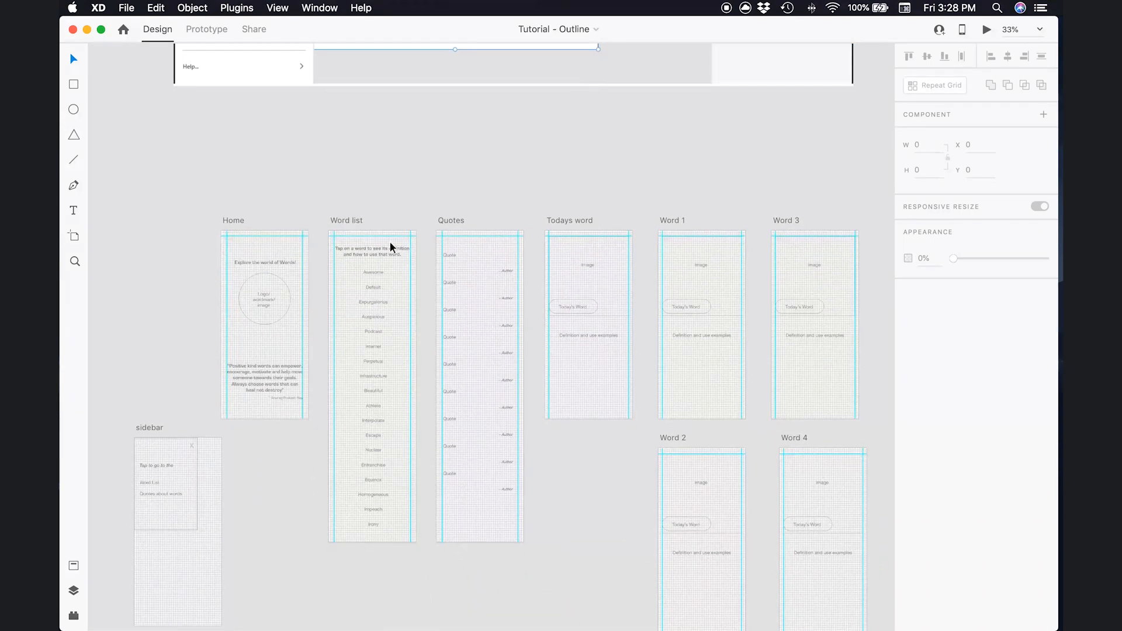
- Scroll down to the Home, Word list, Quotes and Word artboards, then open Home
{"action": "scroll", "scroll_direction": "down", "scroll_amount": 3}
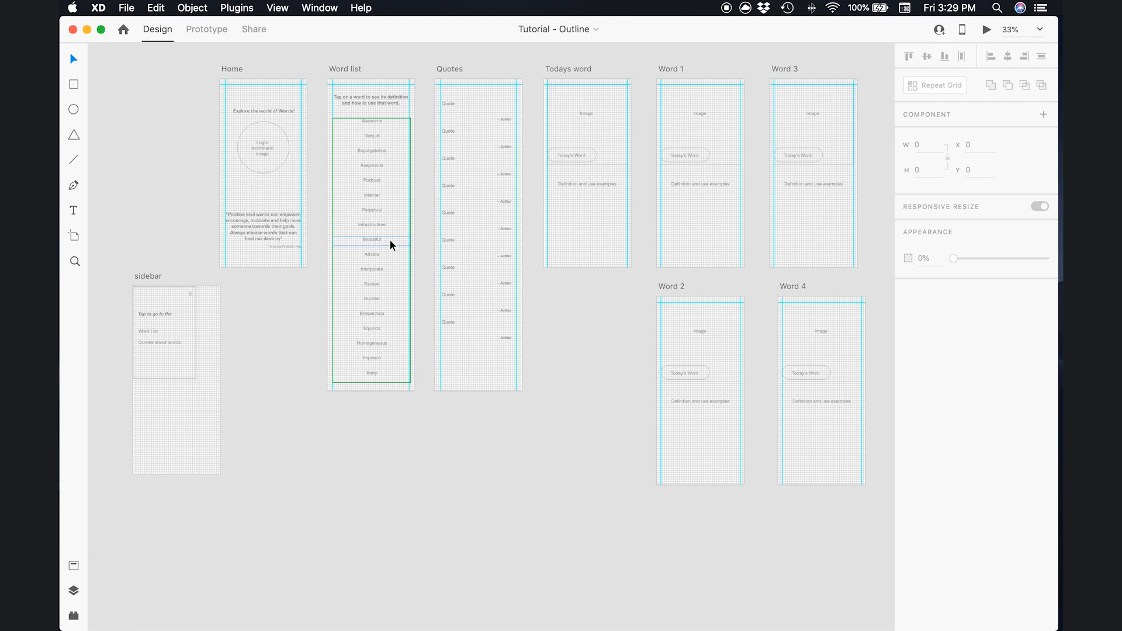
{"action": "left_click", "coordinate": [371, 239]}
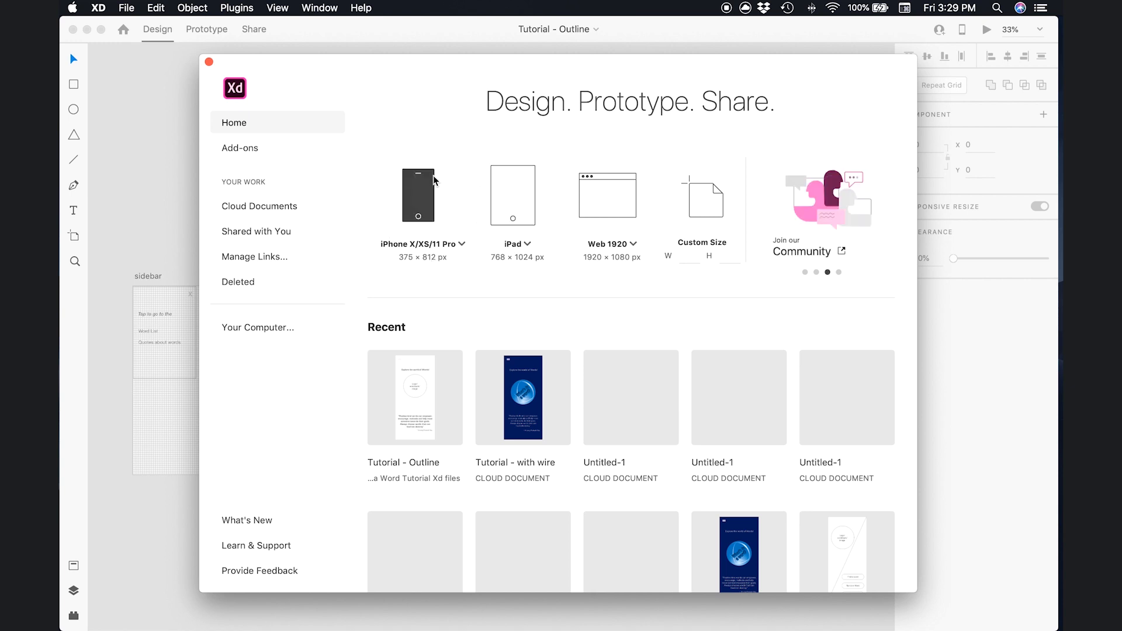
{"action": "mouse_move", "coordinate": [424, 204]}
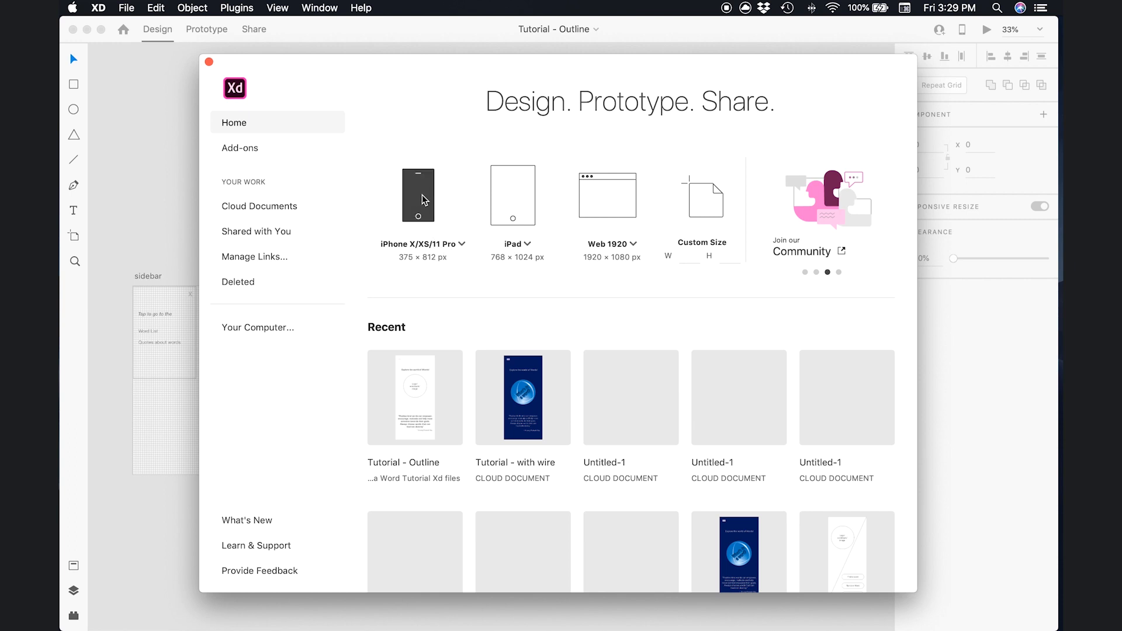
- Create a new document from the iPhone X/XS/11 Pro preset (375 × 812)
{"action": "left_click", "coordinate": [417, 195]}
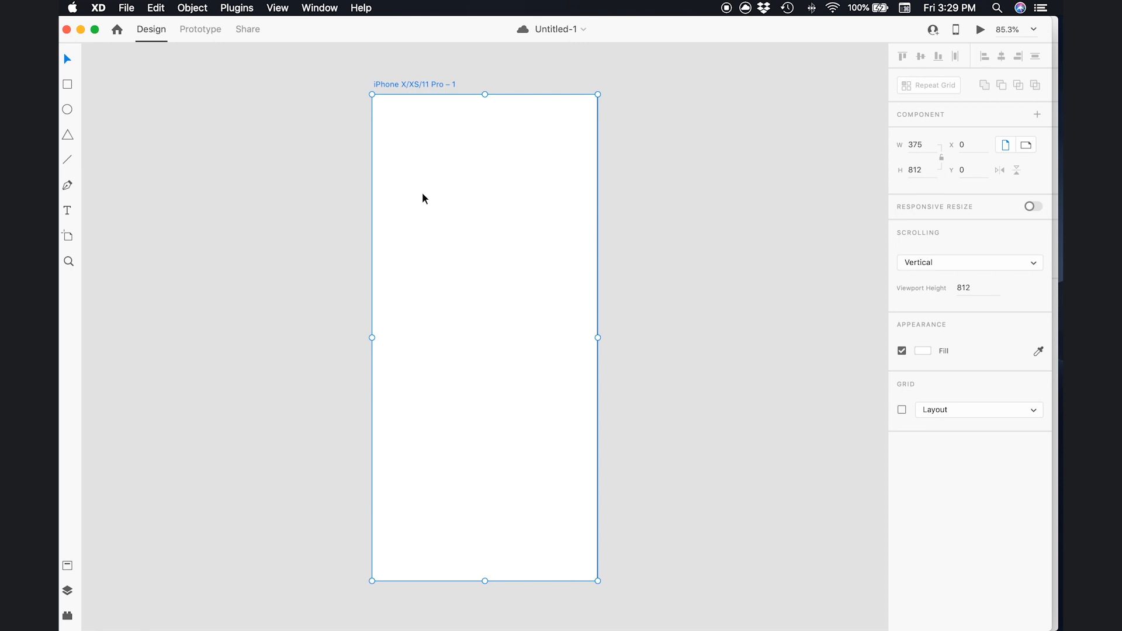
{"action": "mouse_move", "coordinate": [580, 252]}
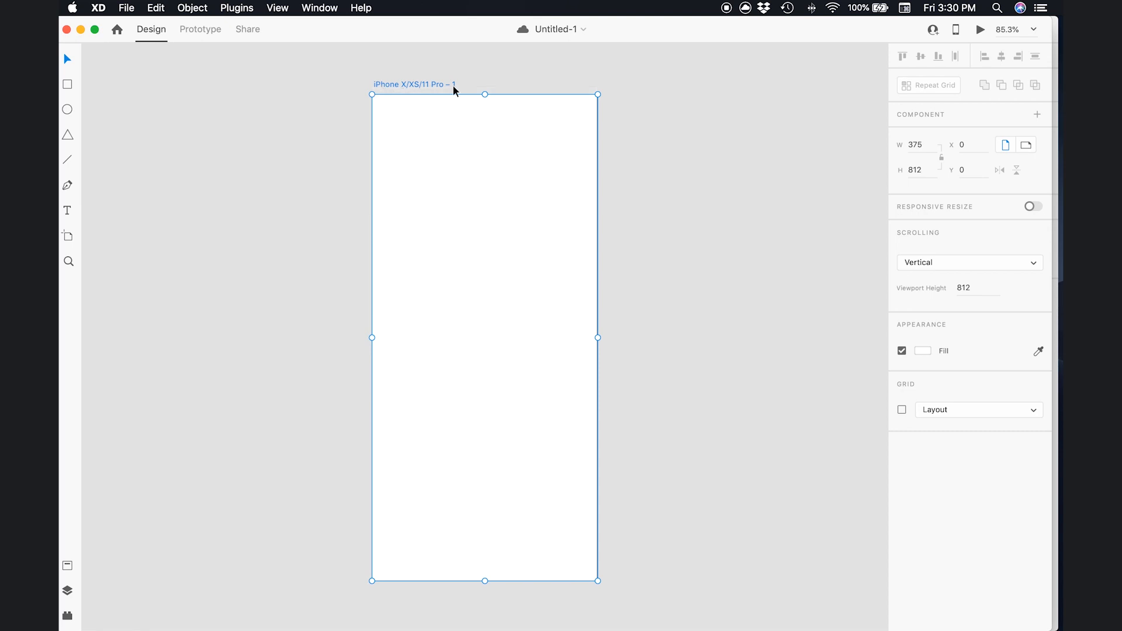
{"action": "mouse_move", "coordinate": [423, 90]}
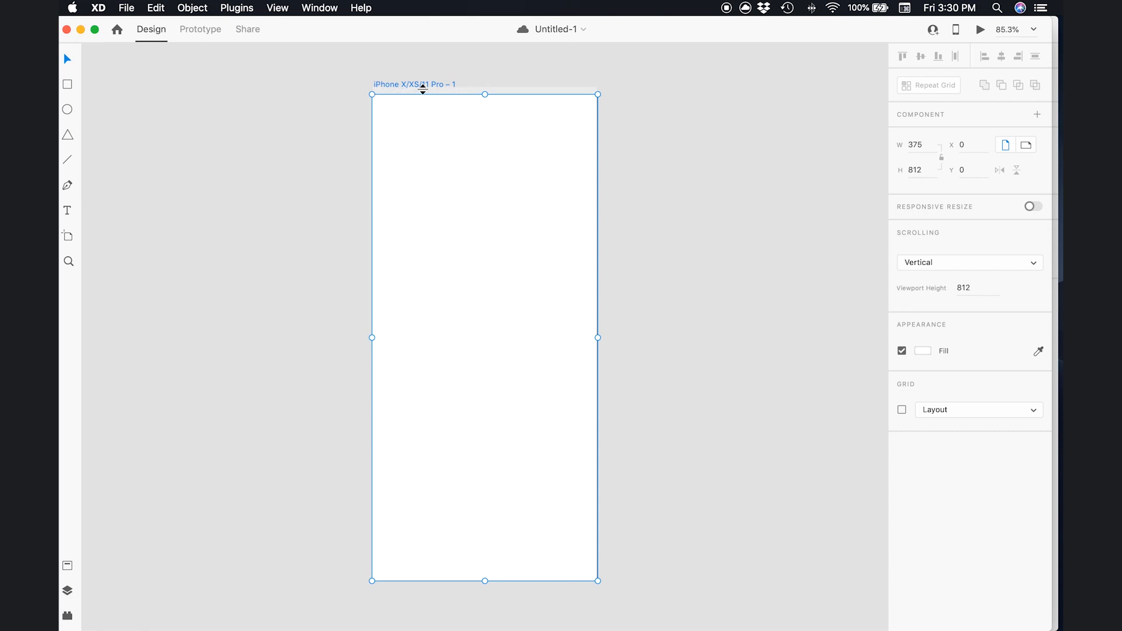
- Rename the iPhone artboard to 'Home' and show the Layers panel
{"action": "double_click", "coordinate": [414, 84]}
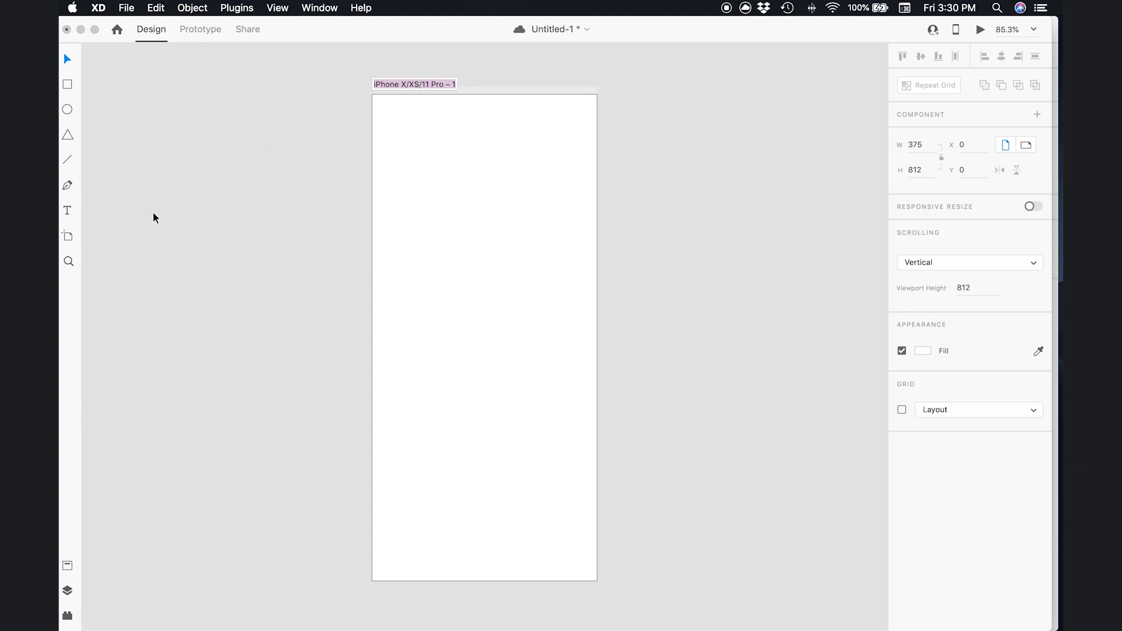
{"action": "mouse_move", "coordinate": [102, 567]}
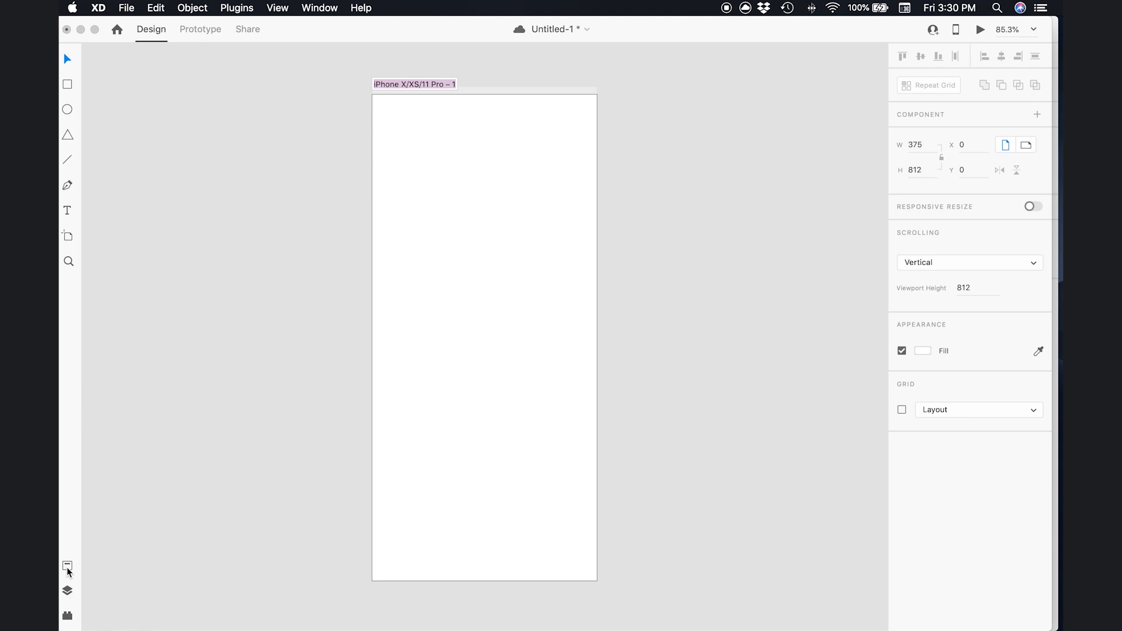
{"action": "mouse_move", "coordinate": [68, 592]}
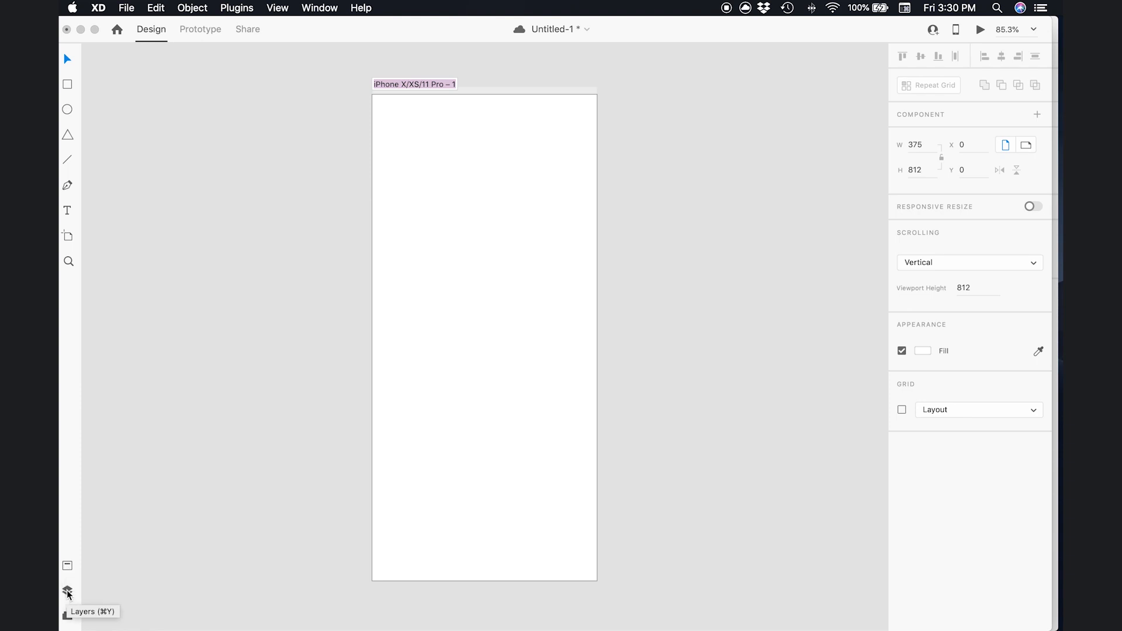
{"action": "left_click", "coordinate": [68, 592]}
{"action": "type", "text": "H"}
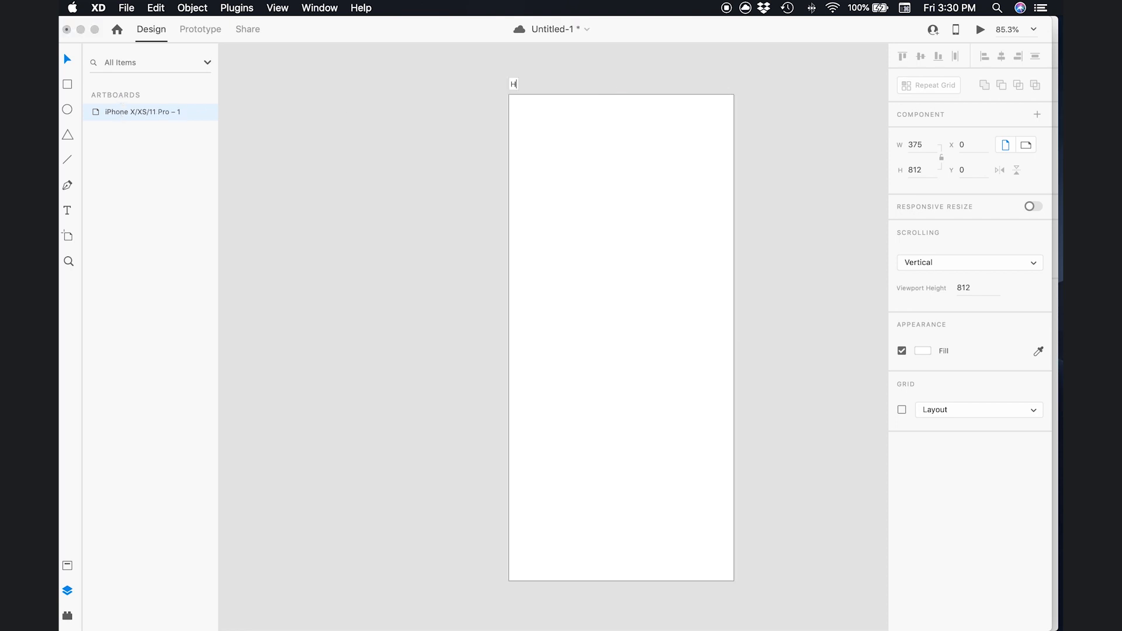
{"action": "type", "text": "ome"}
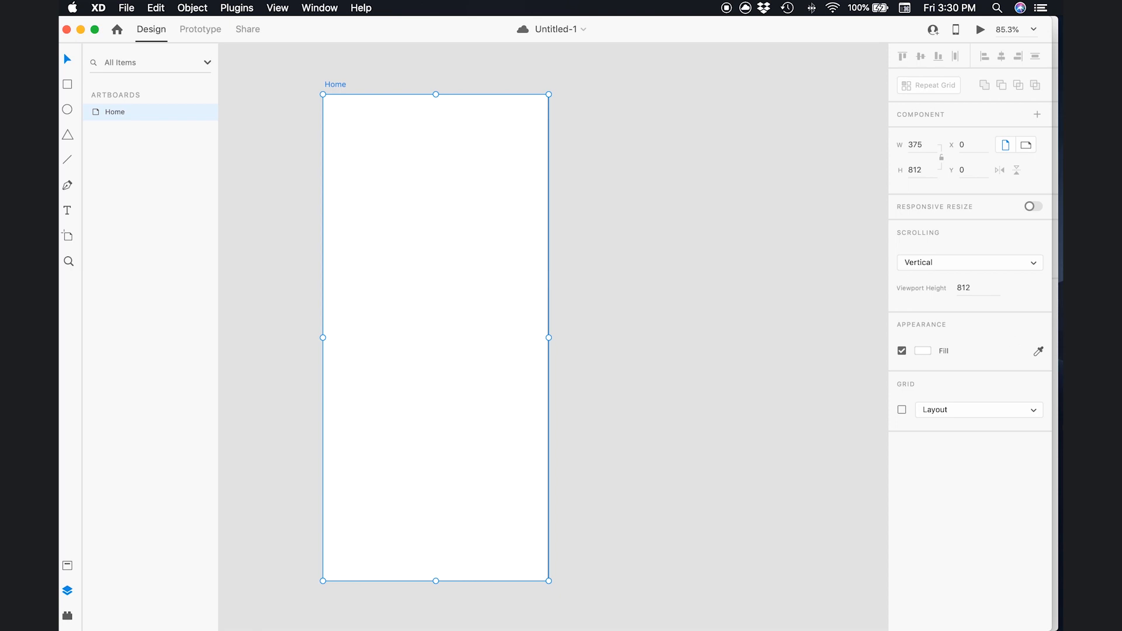
{"action": "mouse_move", "coordinate": [1023, 442]}
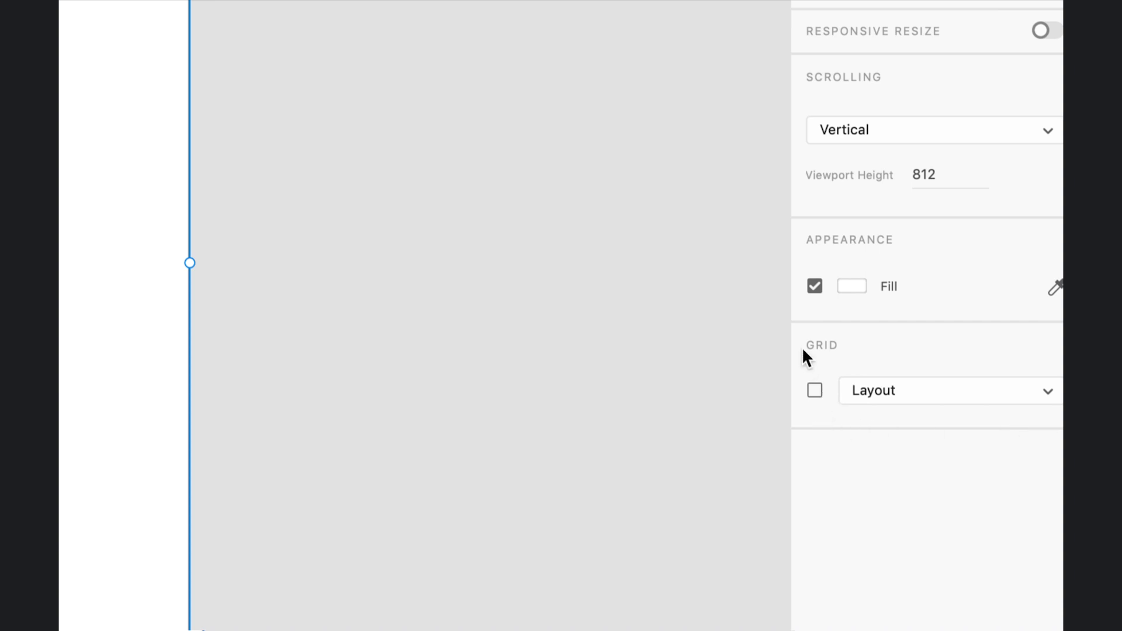
- Switch the Home artboard's layout grid to a Square grid of size 8
{"action": "left_click", "coordinate": [816, 391]}
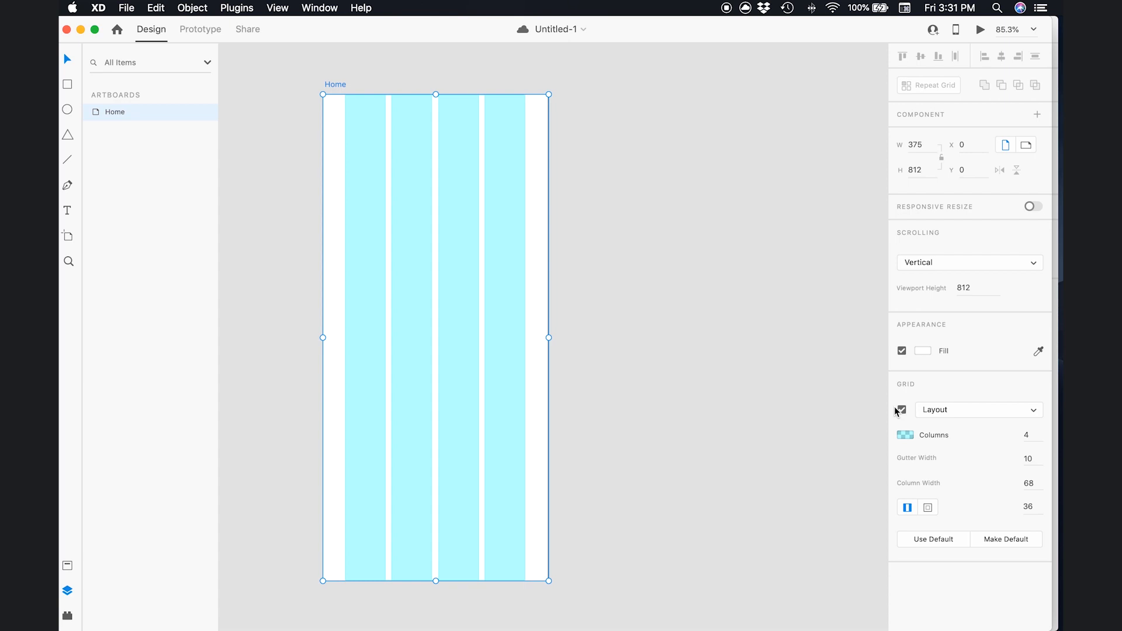
{"action": "mouse_move", "coordinate": [997, 422]}
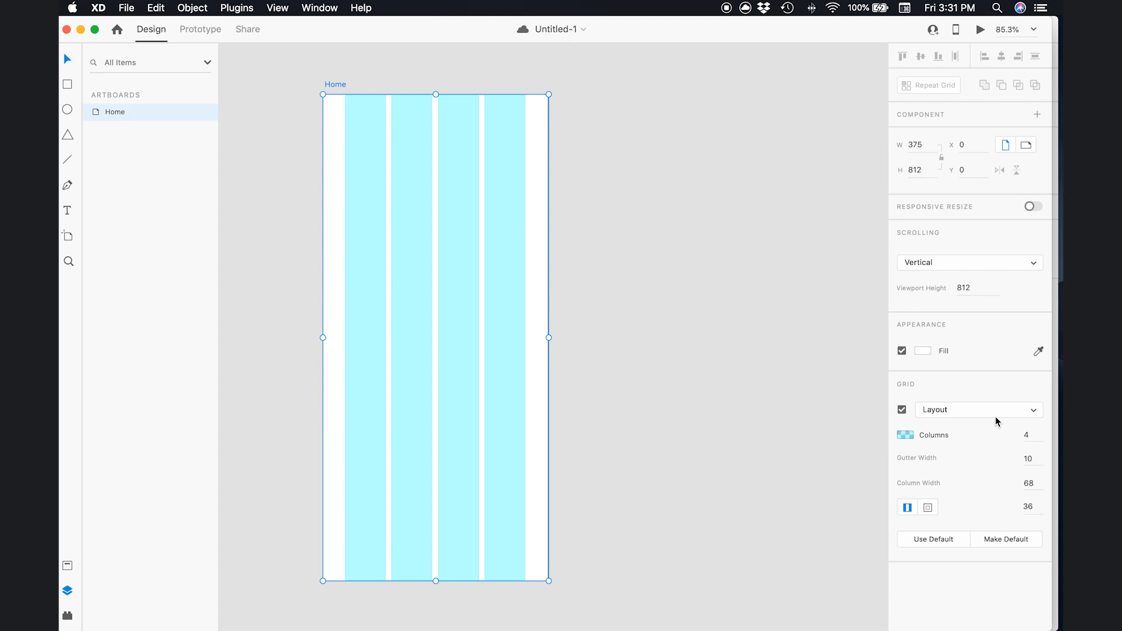
{"action": "mouse_move", "coordinate": [1016, 415]}
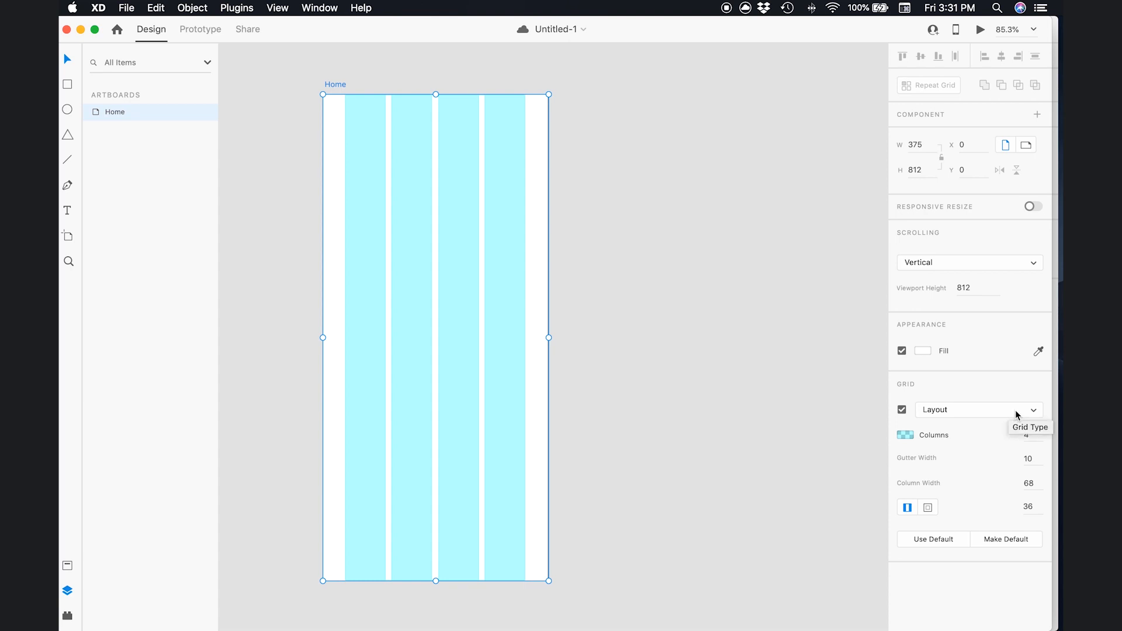
{"action": "left_click", "coordinate": [978, 409]}
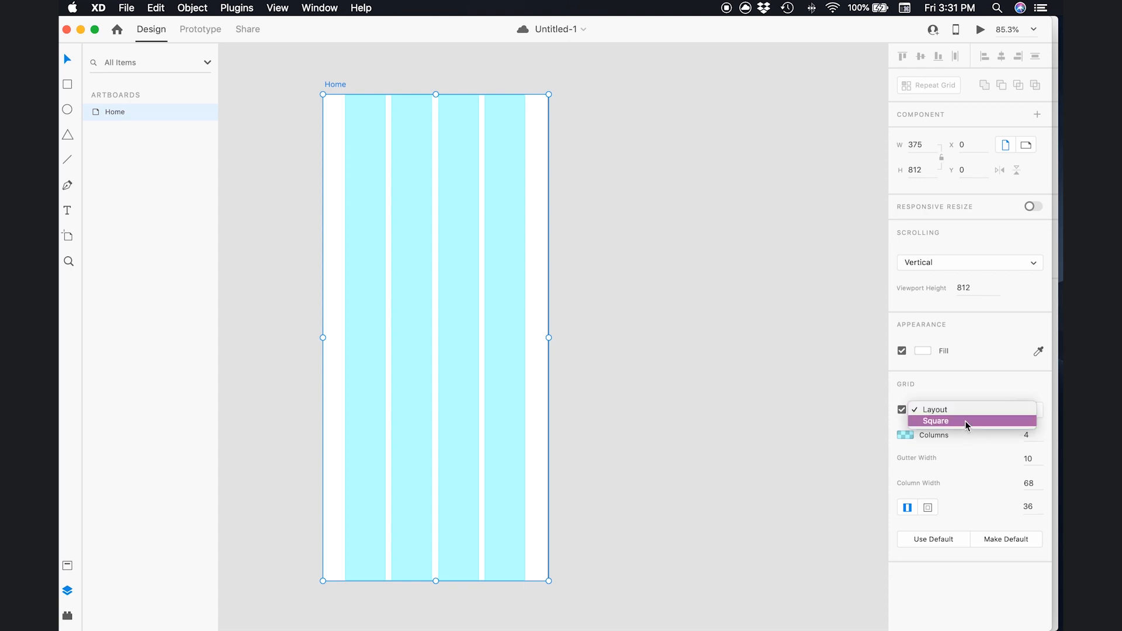
{"action": "left_click", "coordinate": [935, 421]}
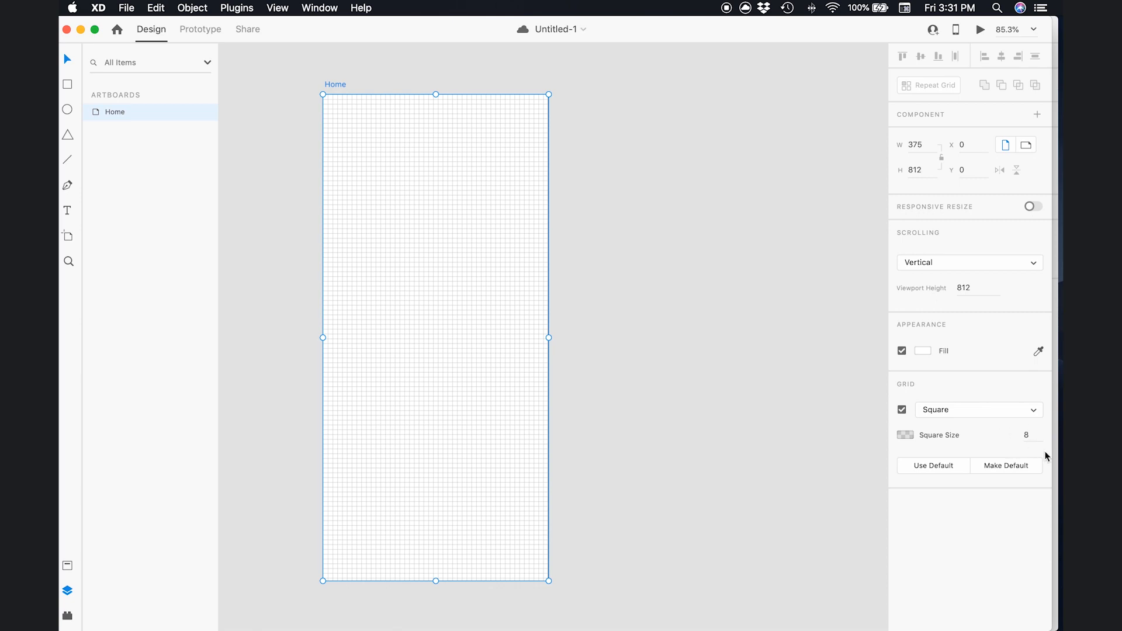
{"action": "mouse_move", "coordinate": [1042, 450]}
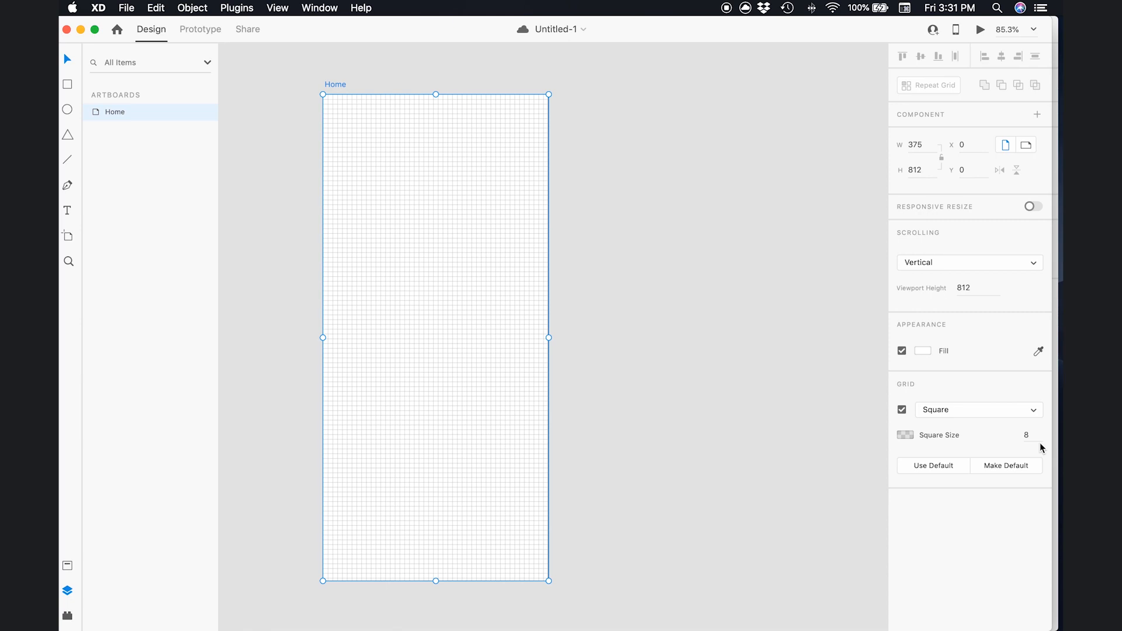
{"action": "mouse_move", "coordinate": [300, 270]}
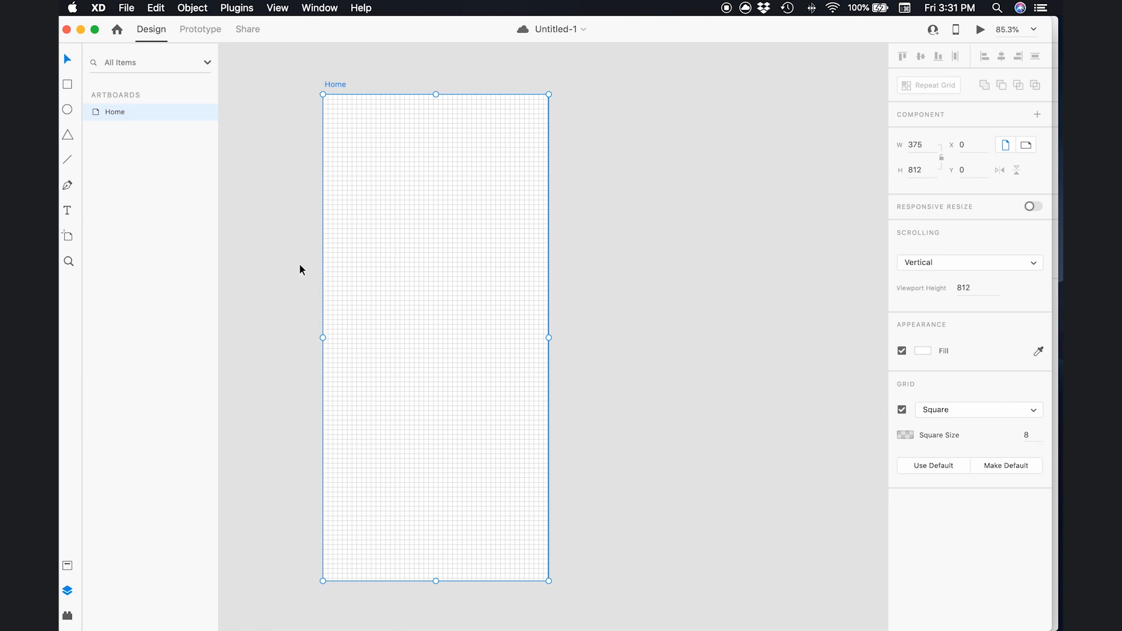
{"action": "mouse_move", "coordinate": [299, 271]}
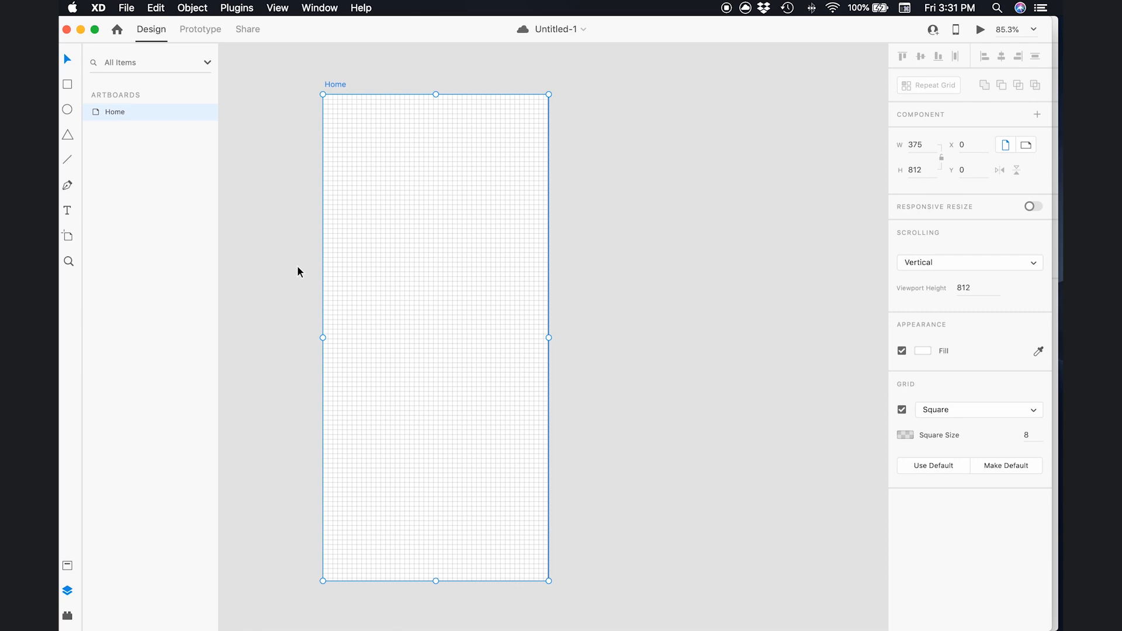
{"action": "mouse_move", "coordinate": [317, 277]}
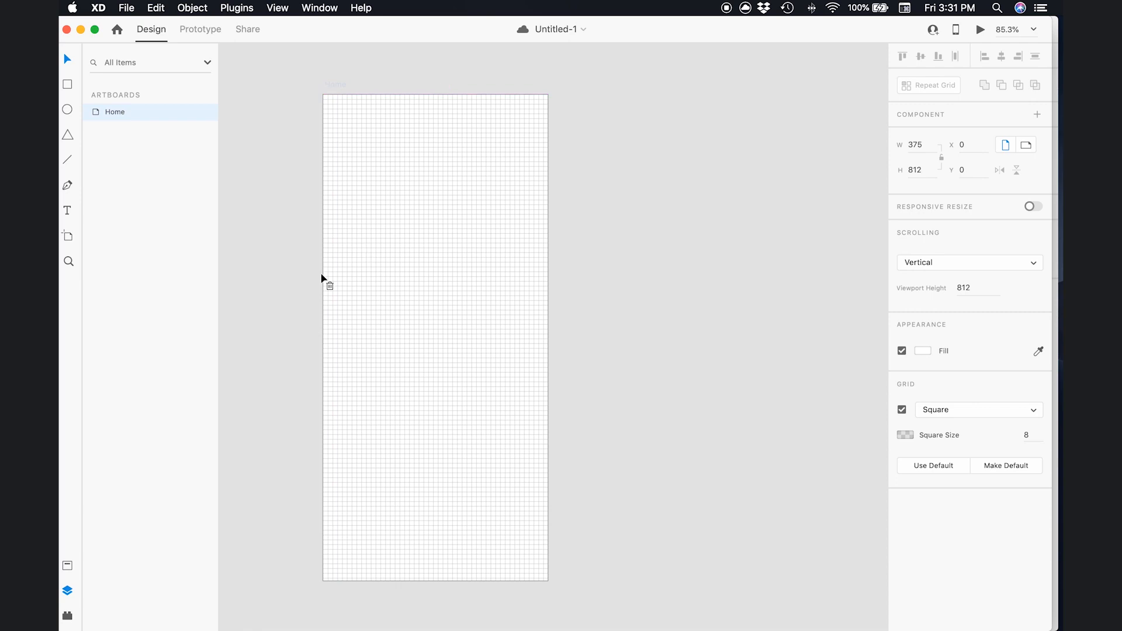
- Place vertical guides about 23 px from the left and 21 px from the right edge
{"action": "left_click_drag", "start_coordinate": [324, 272], "coordinate": [335, 272]}
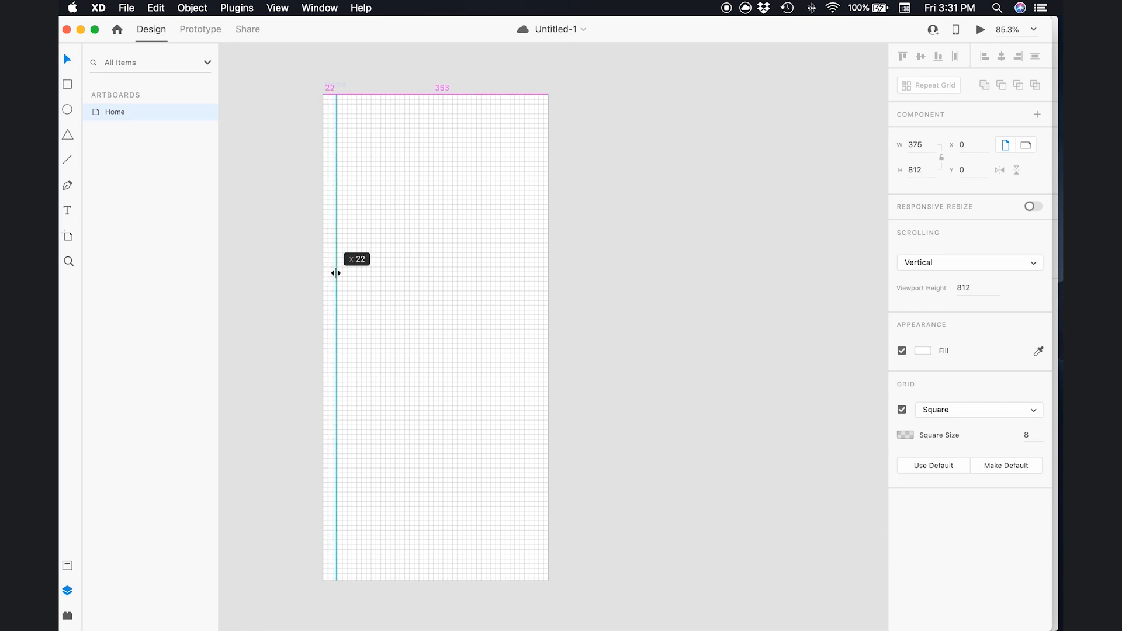
{"action": "left_click_drag", "start_coordinate": [338, 273], "coordinate": [332, 273]}
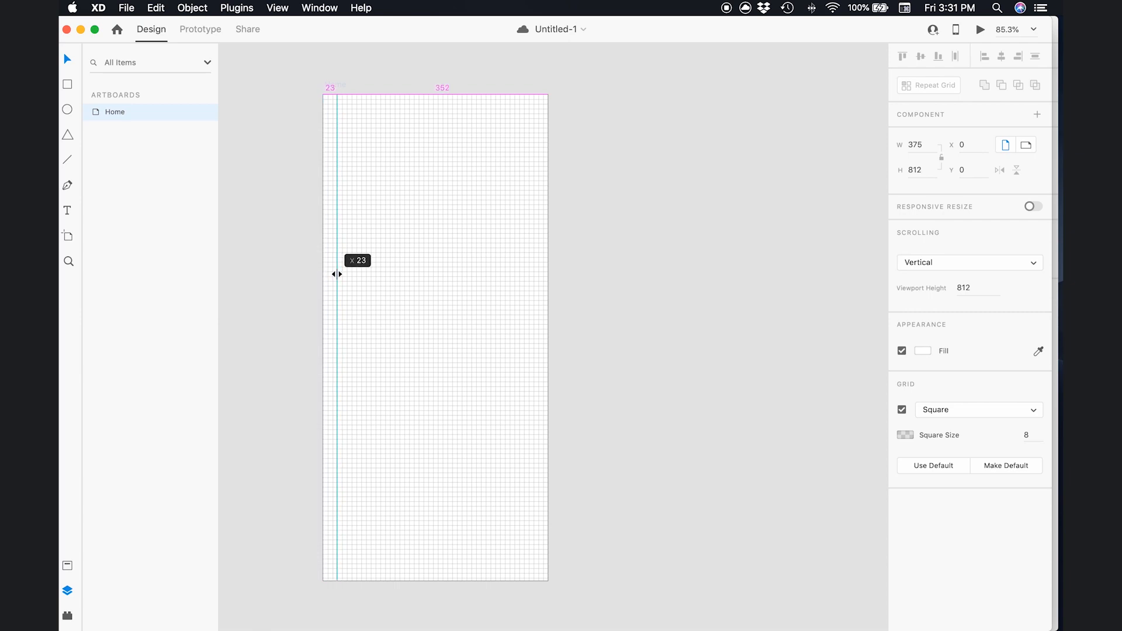
{"action": "left_click_drag", "start_coordinate": [337, 274], "coordinate": [337, 274]}
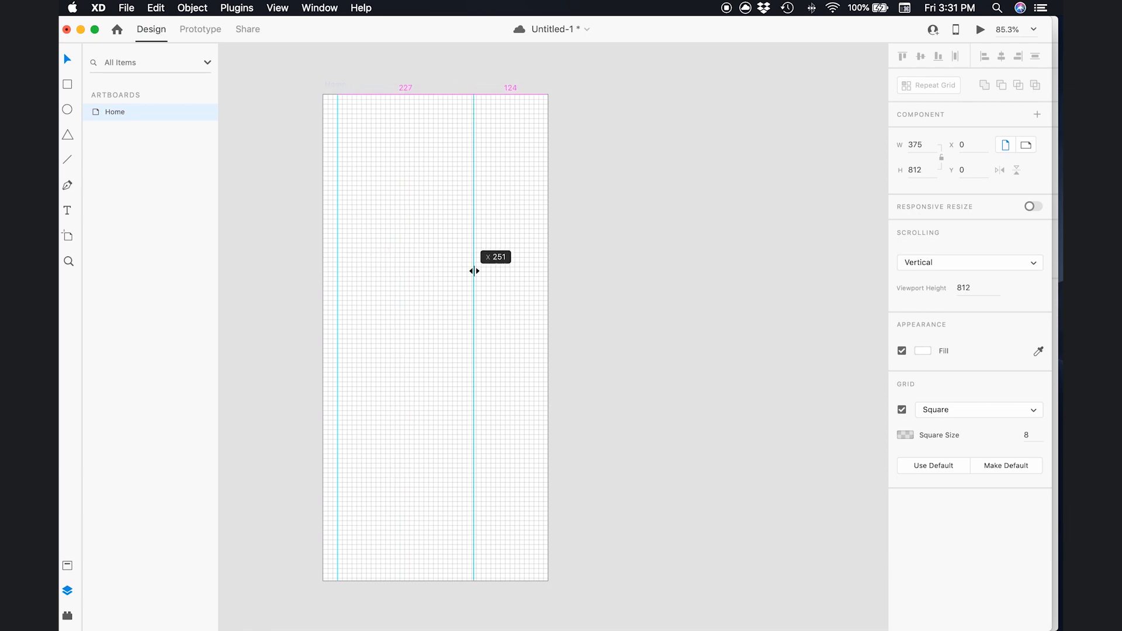
{"action": "left_click_drag", "start_coordinate": [474, 272], "coordinate": [538, 272]}
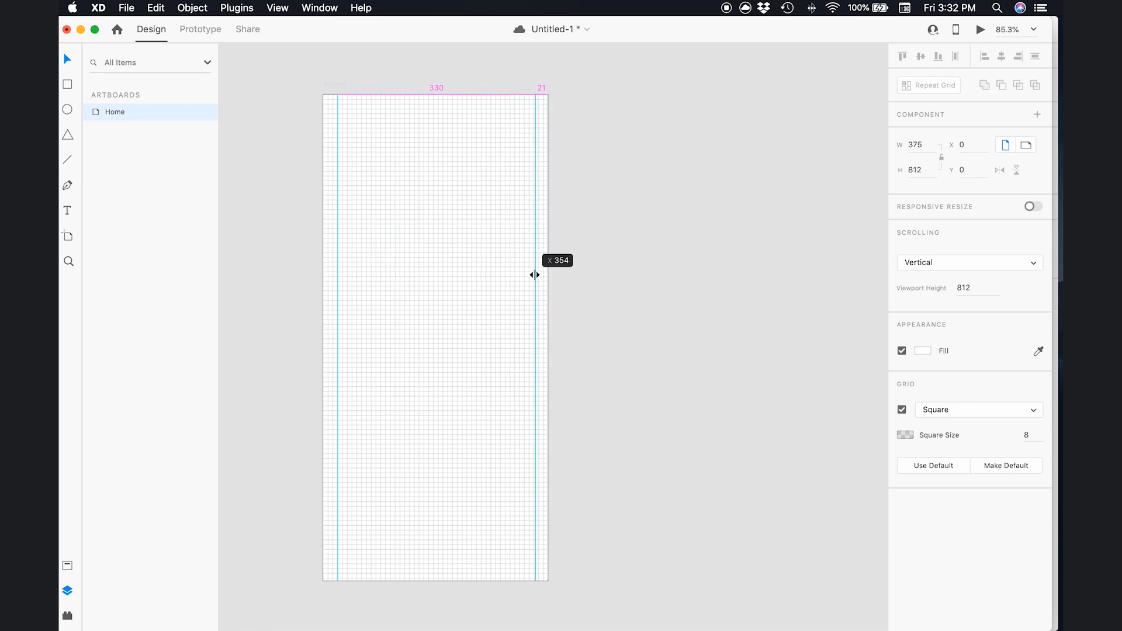
{"action": "left_click_drag", "start_coordinate": [536, 275], "coordinate": [533, 275]}
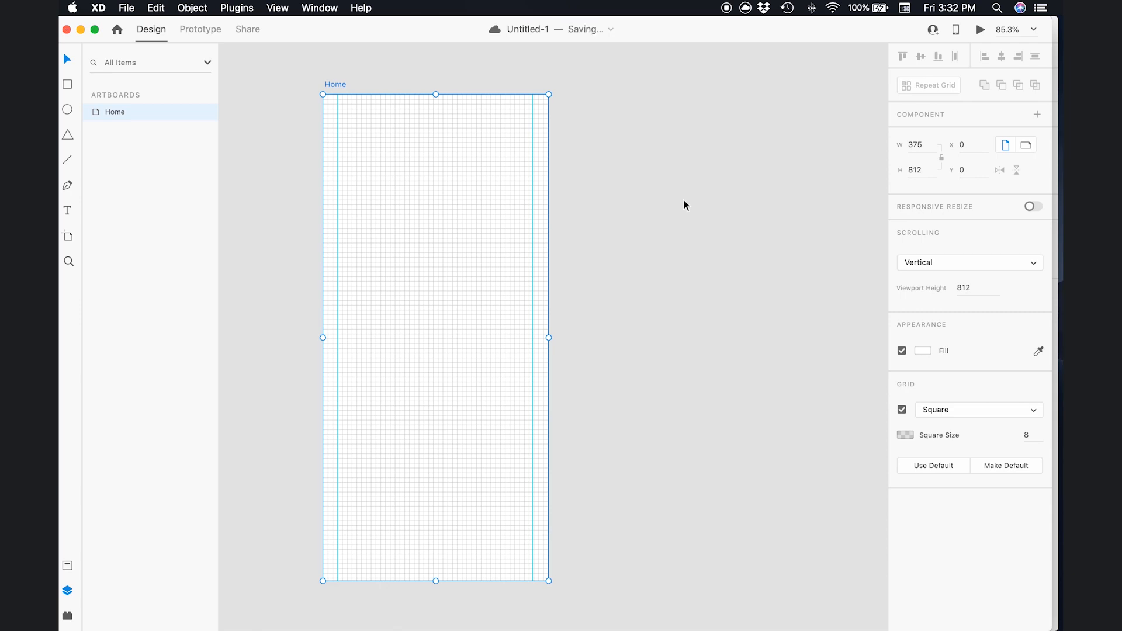
{"action": "mouse_move", "coordinate": [417, 64]}
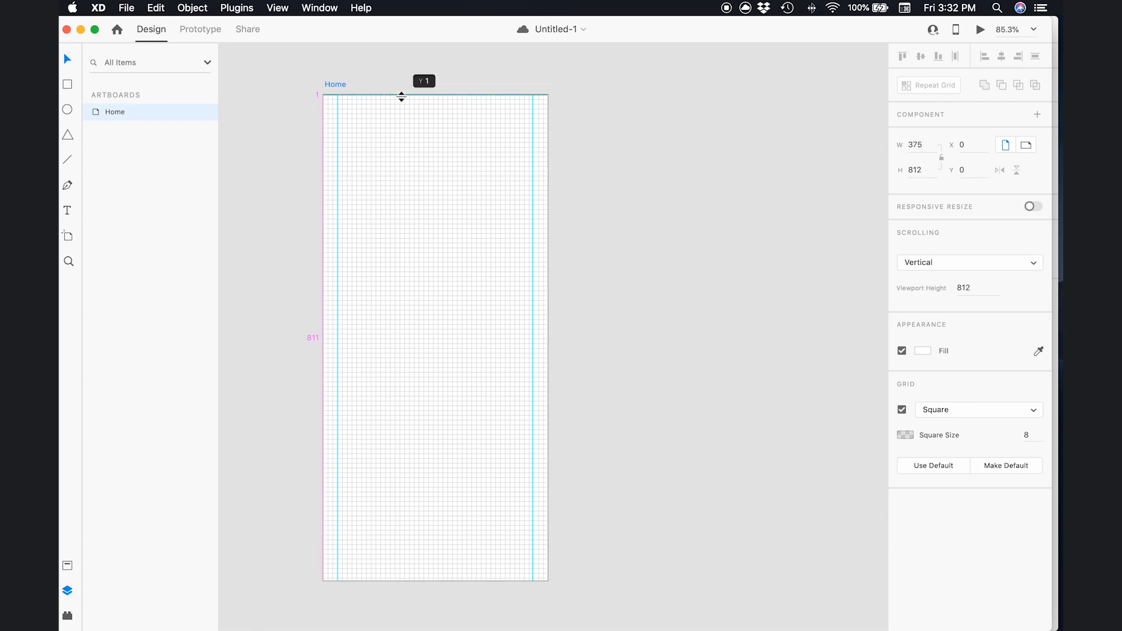
- Drag a horizontal guide to Y 24 on the Home artboard, then select the artboard
{"action": "left_click_drag", "start_coordinate": [401, 96], "coordinate": [402, 111]}
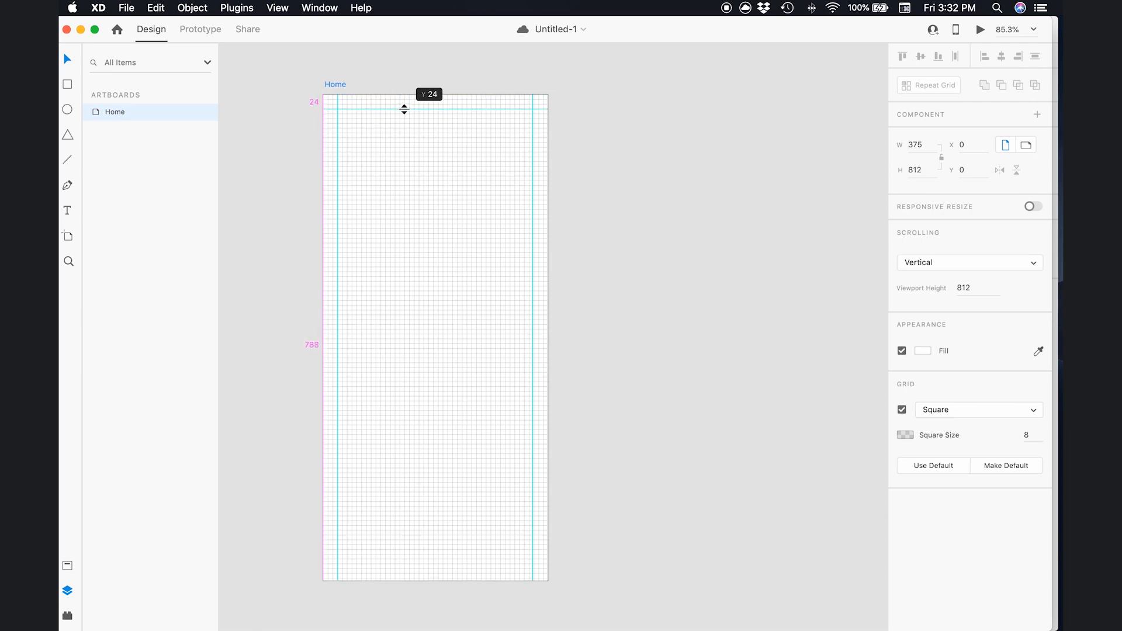
{"action": "left_click", "coordinate": [429, 121]}
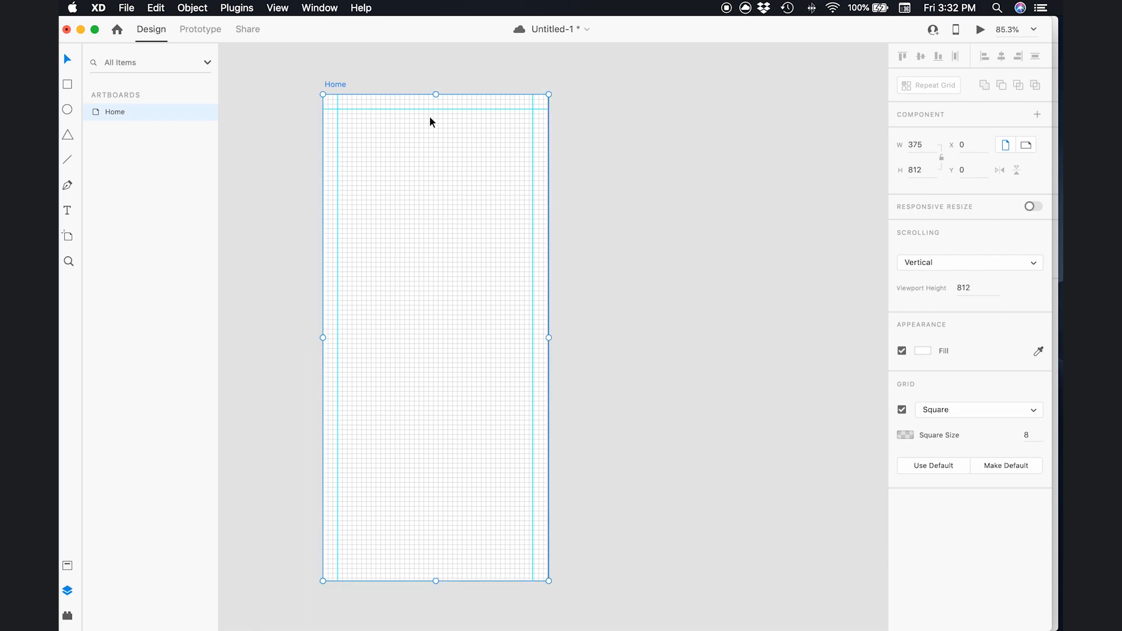
{"action": "mouse_move", "coordinate": [438, 140]}
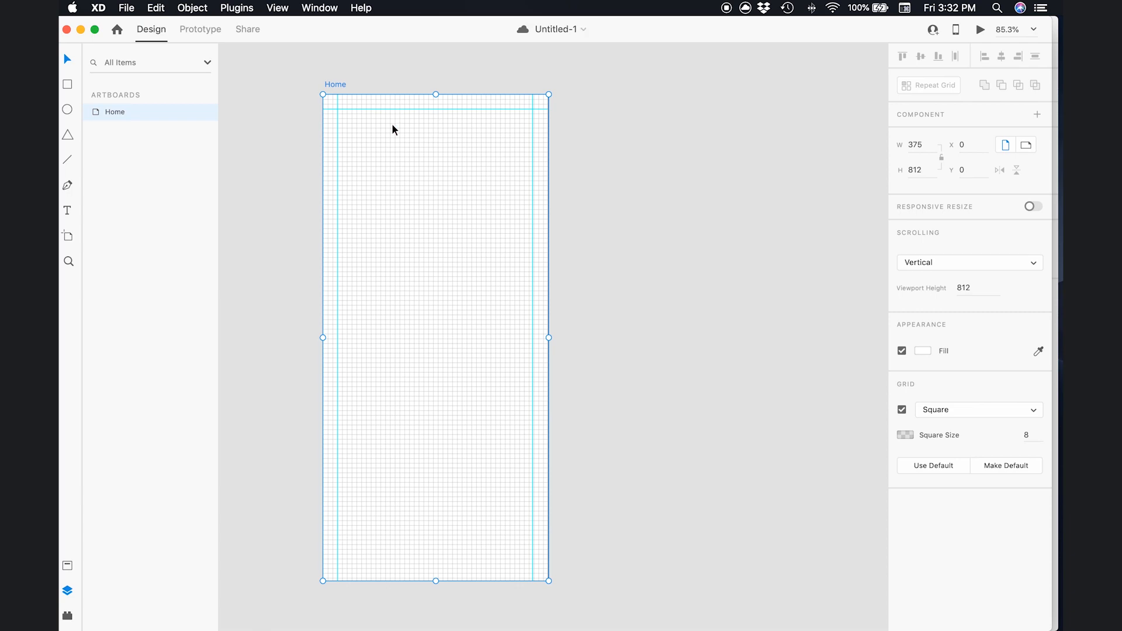
{"action": "mouse_move", "coordinate": [434, 125]}
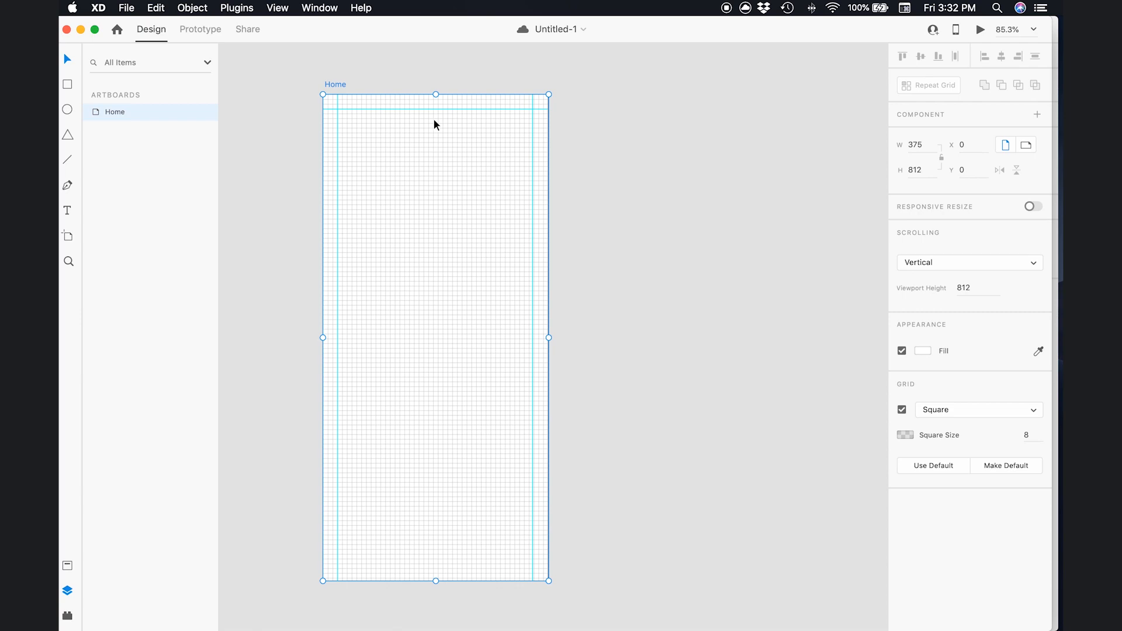
{"action": "mouse_move", "coordinate": [504, 582]}
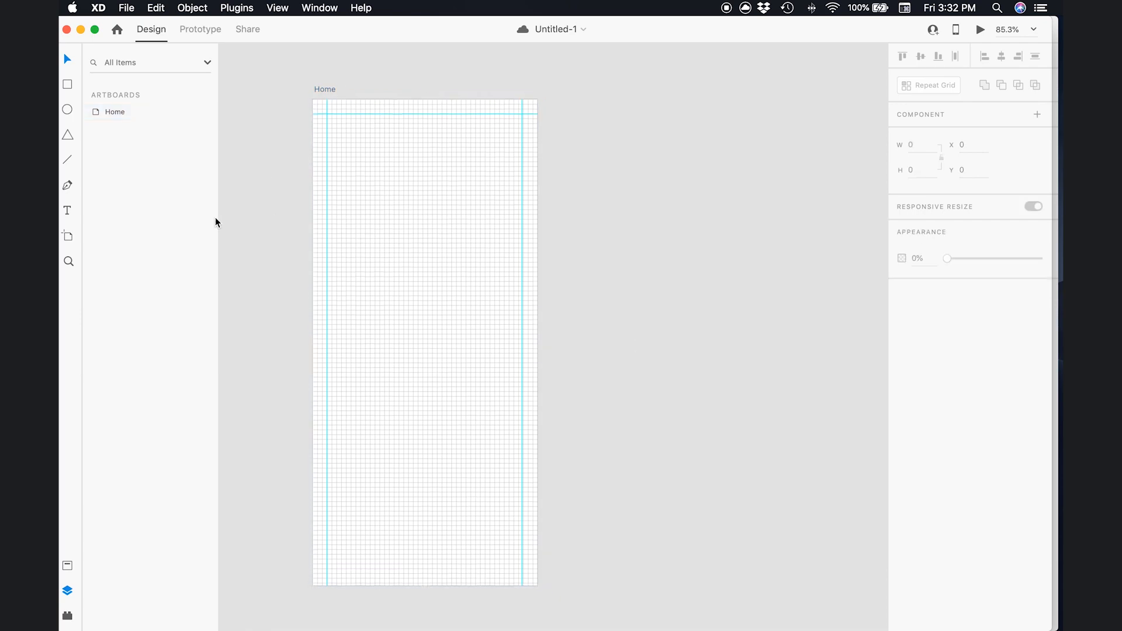
{"action": "mouse_move", "coordinate": [597, 340]}
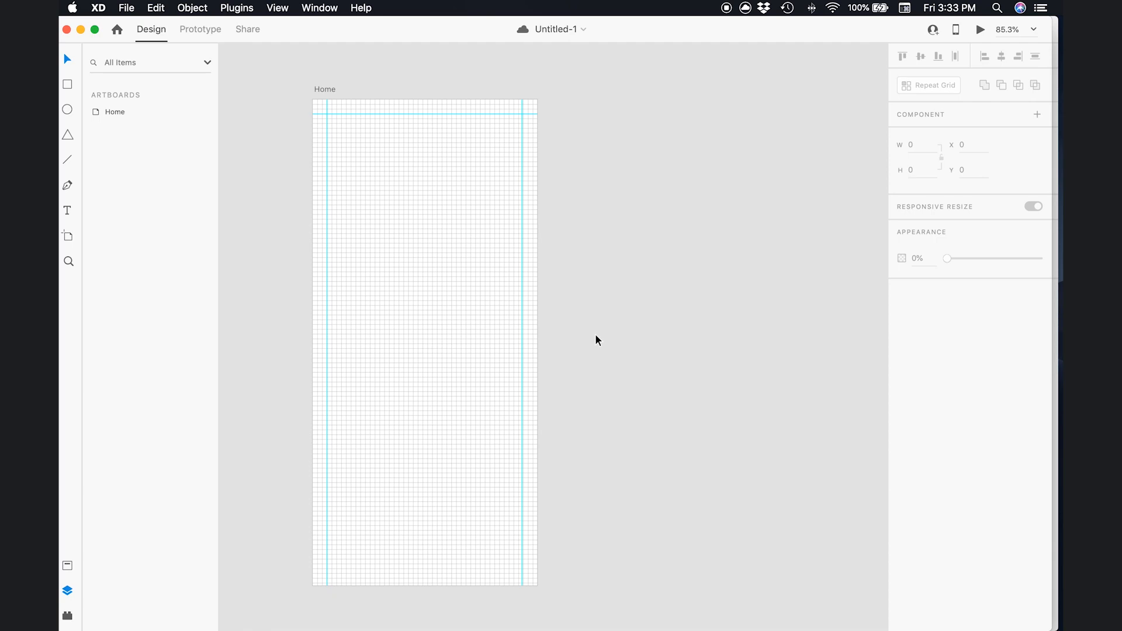
{"action": "mouse_move", "coordinate": [331, 93]}
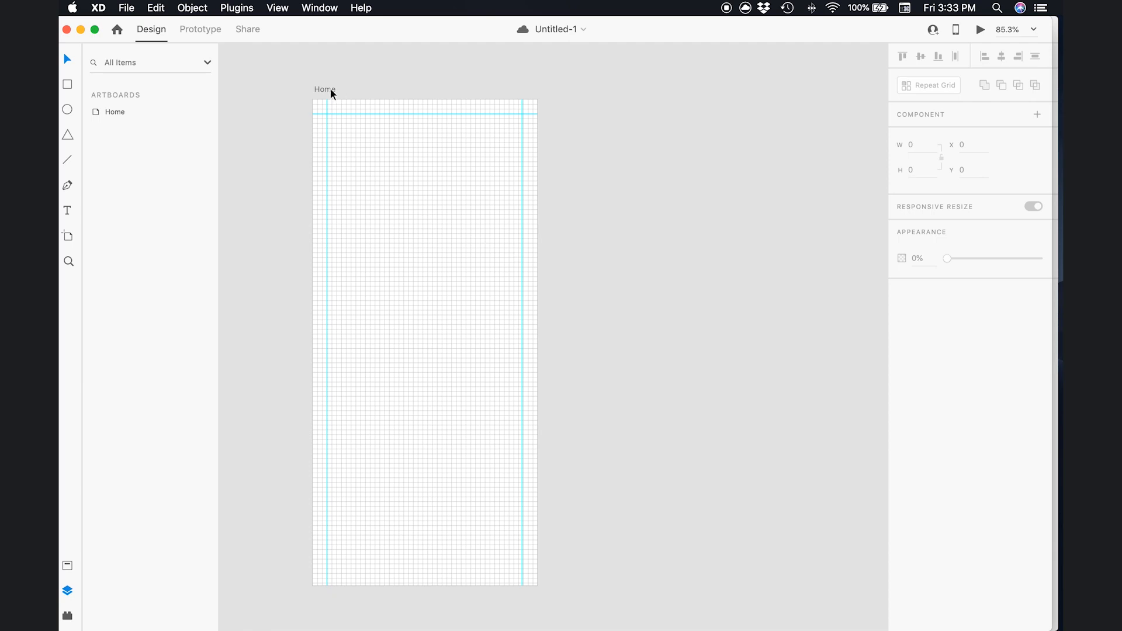
- Select the Home artboard by clicking its title on the canvas
{"action": "left_click", "coordinate": [325, 89]}
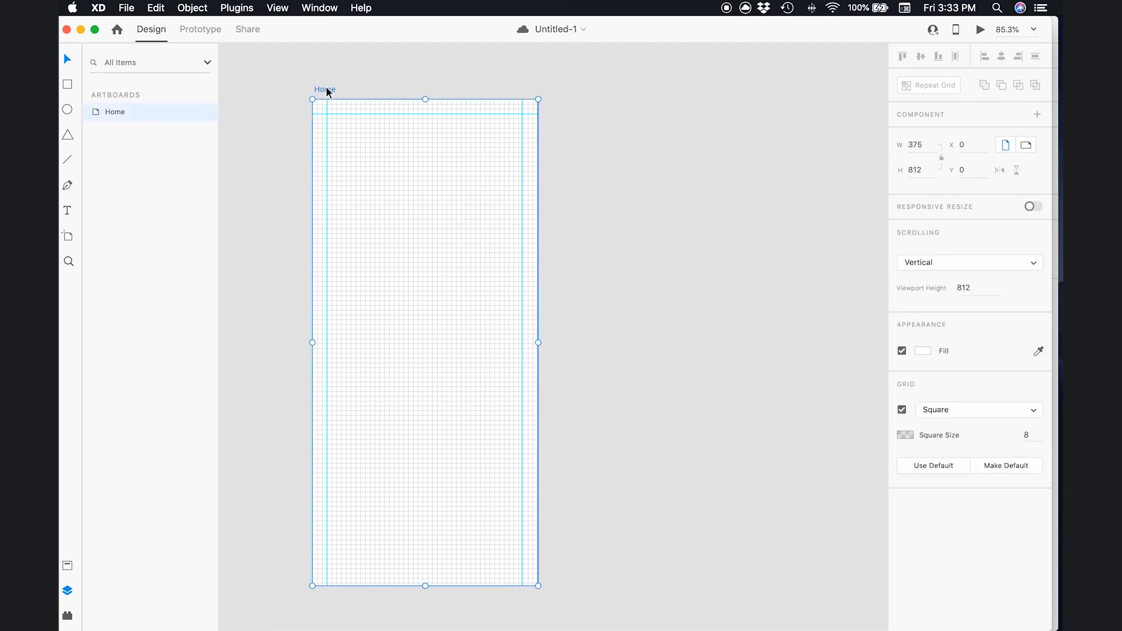
{"action": "left_click", "coordinate": [155, 8]}
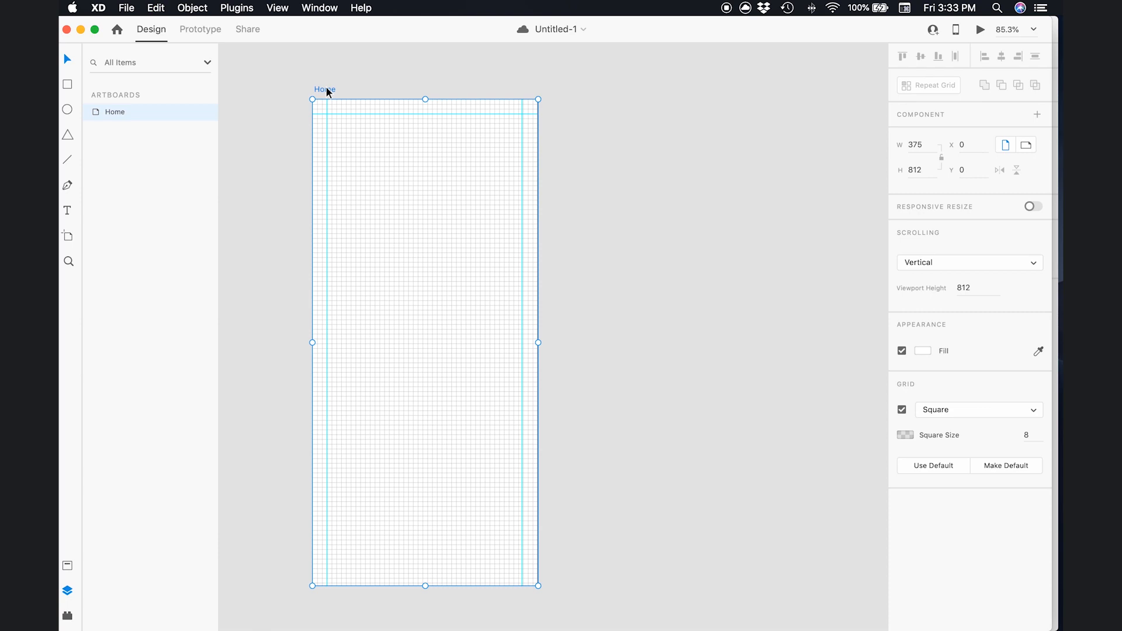
{"action": "mouse_move", "coordinate": [647, 115]}
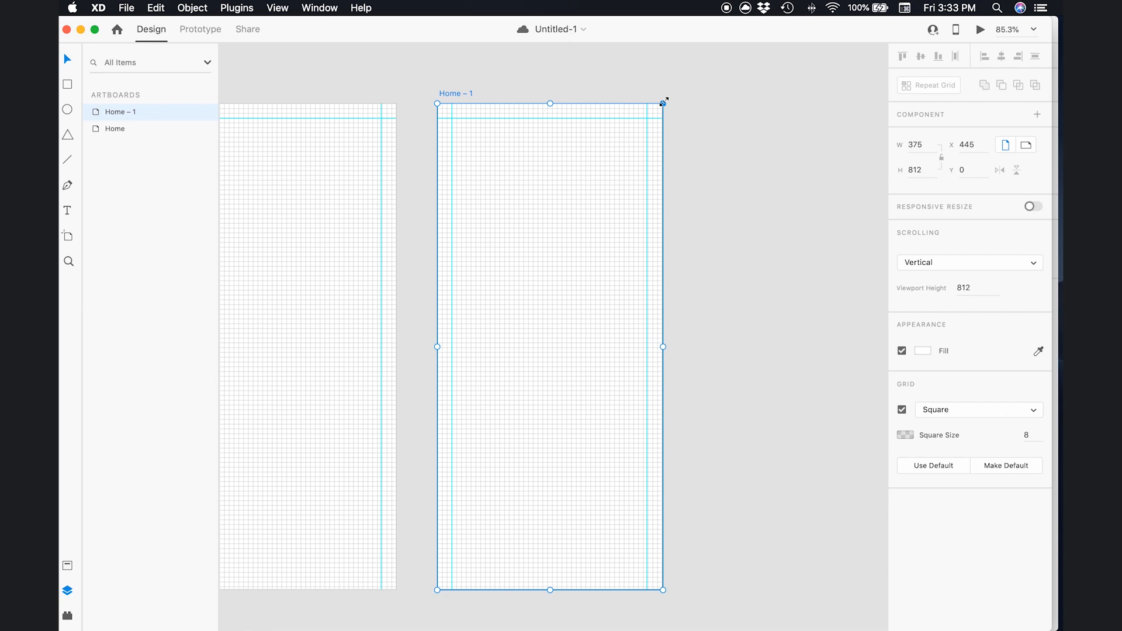
{"action": "mouse_move", "coordinate": [694, 101]}
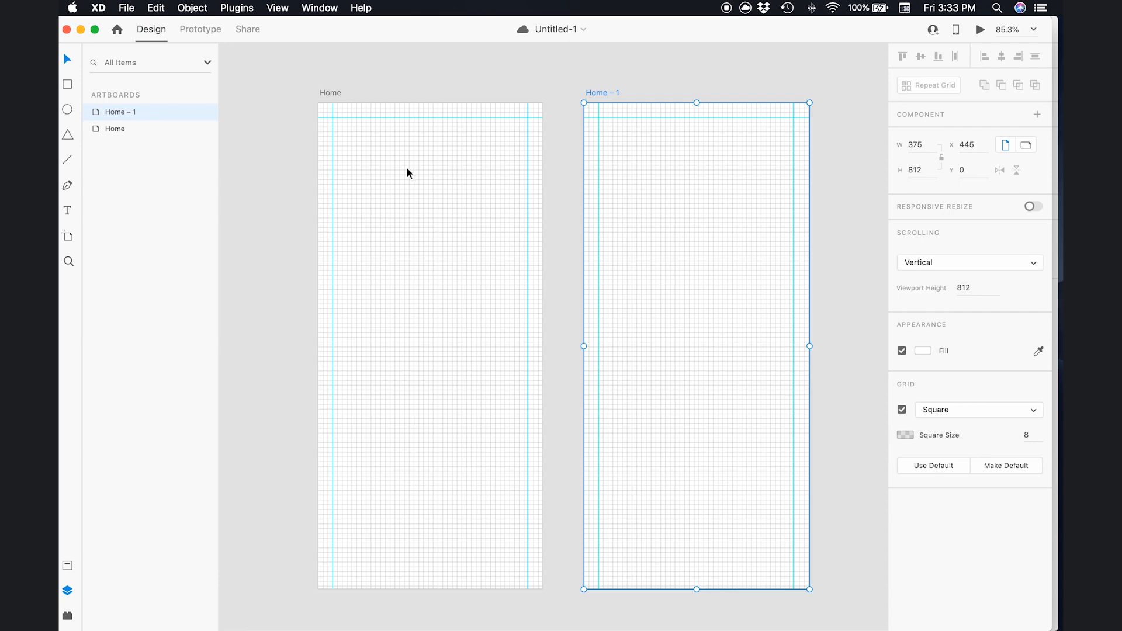
{"action": "mouse_move", "coordinate": [501, 166]}
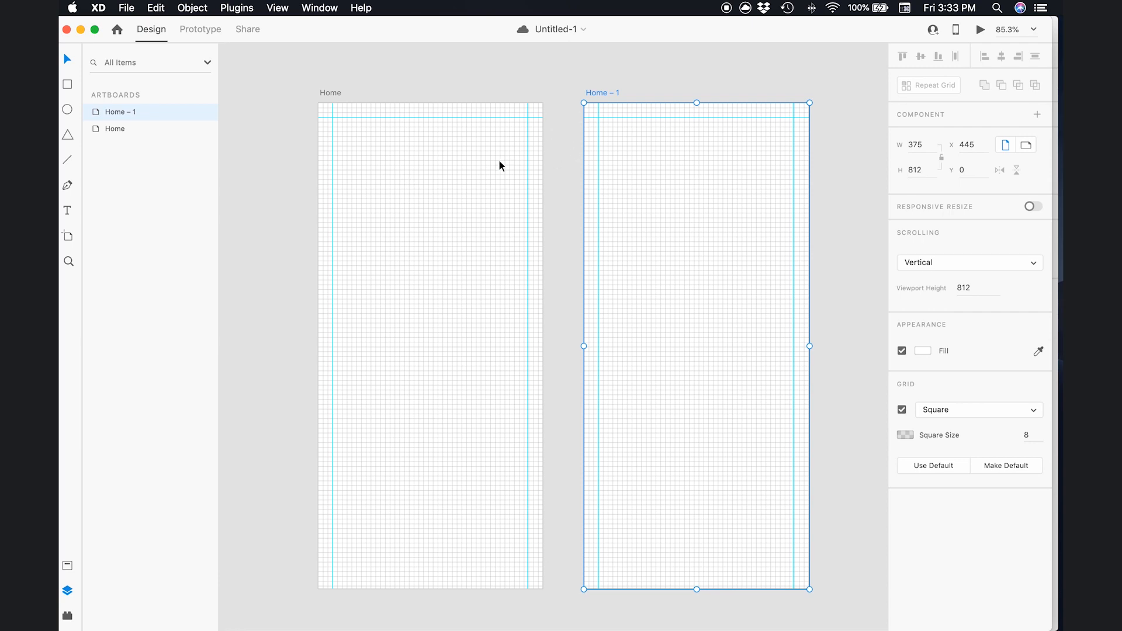
{"action": "mouse_move", "coordinate": [602, 99]}
{"action": "type", "text": "W"}
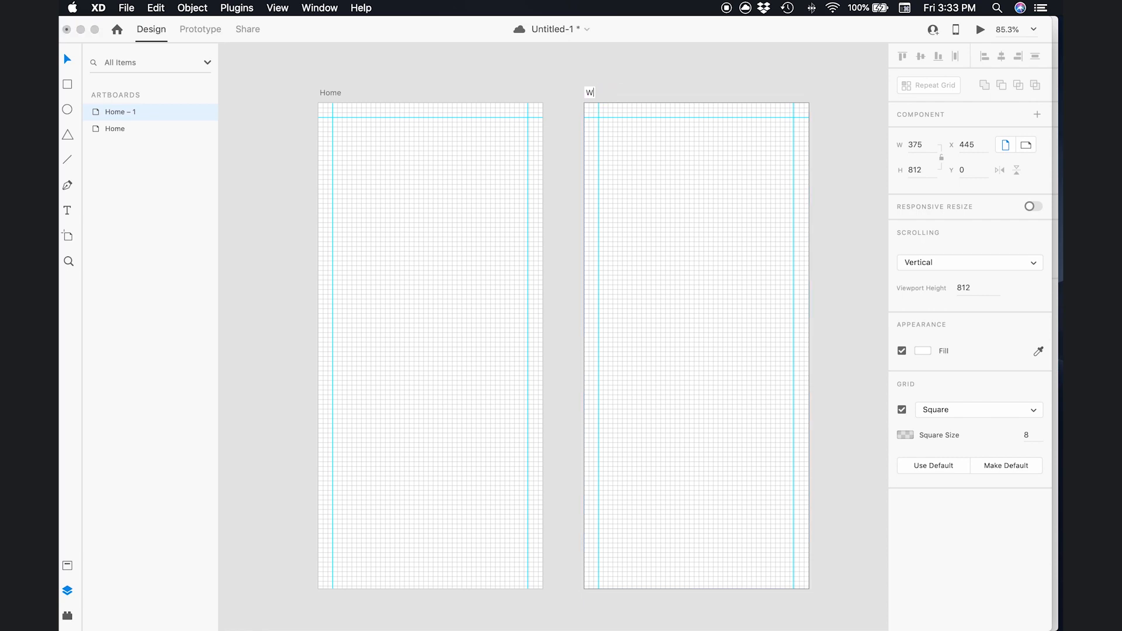
- Type 'Word' as the new name of the Home – 1 artboard
{"action": "type", "text": "ord"}
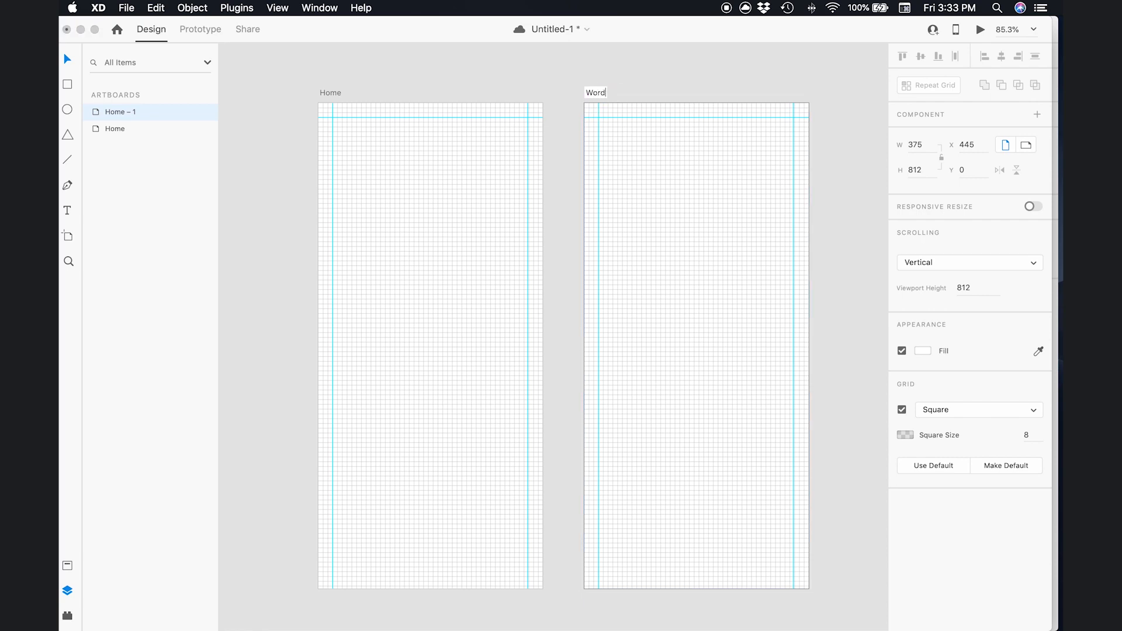